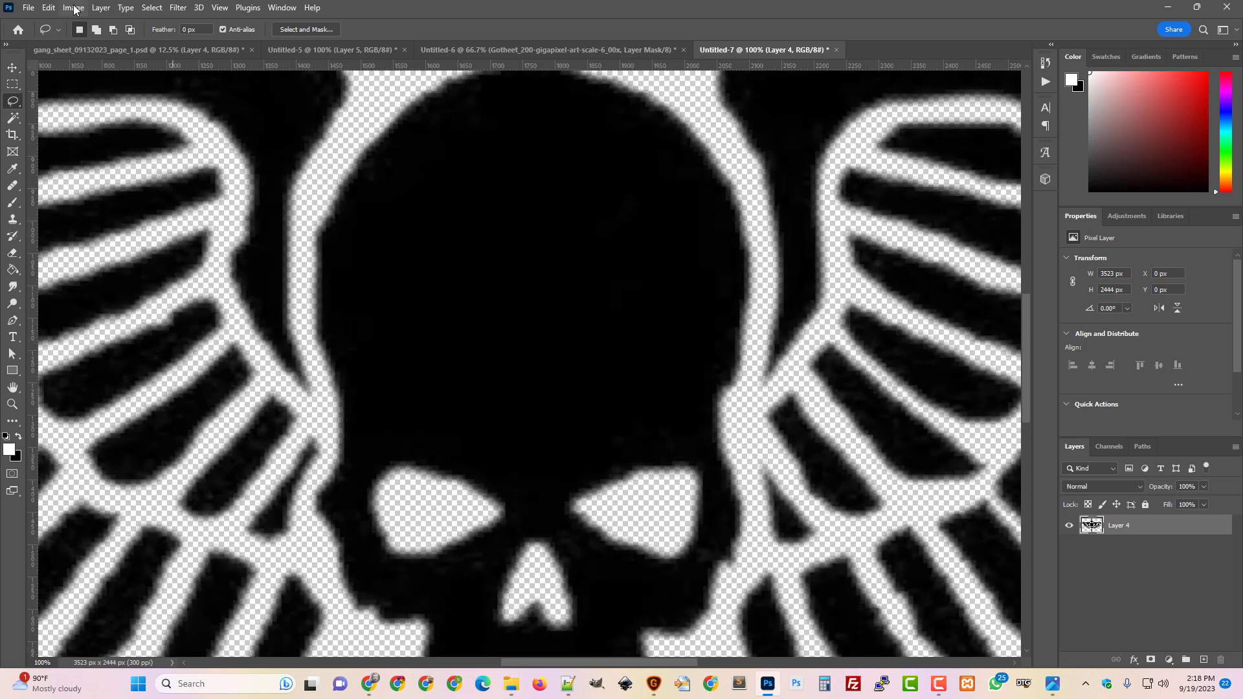
Step: Select the Paint Bucket tool and add a new Layer 5 below Layer 4
left_click(72, 7)
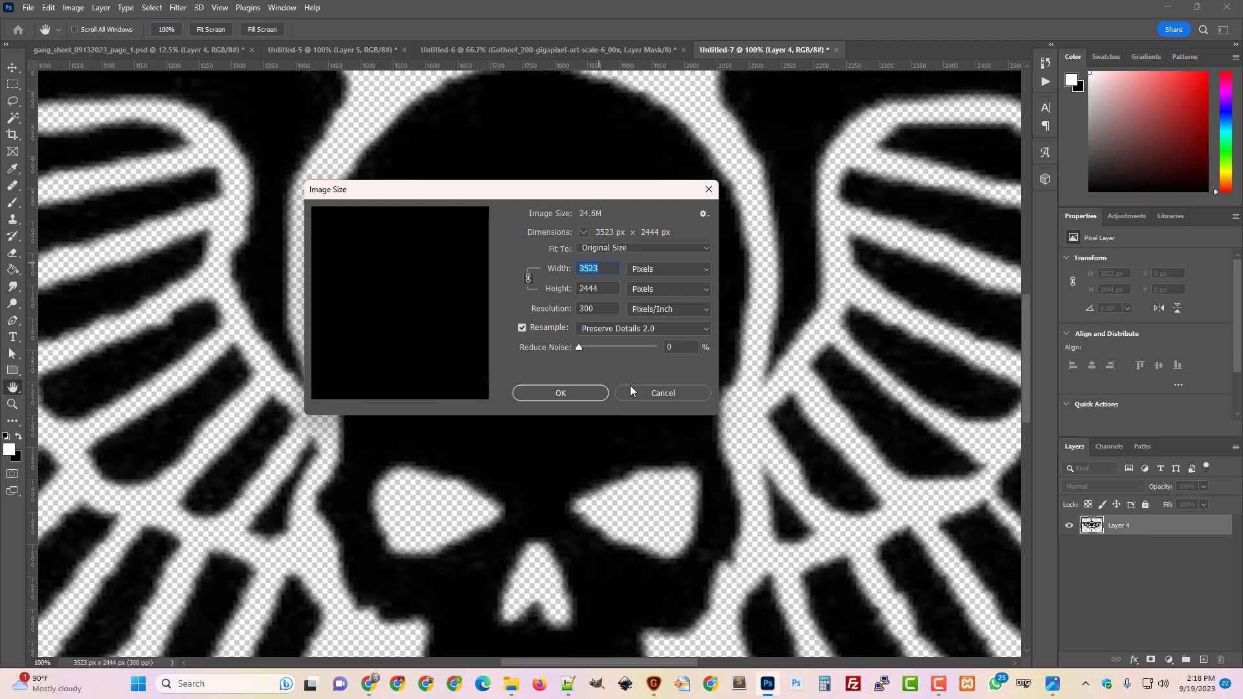
mouse_move(708, 190)
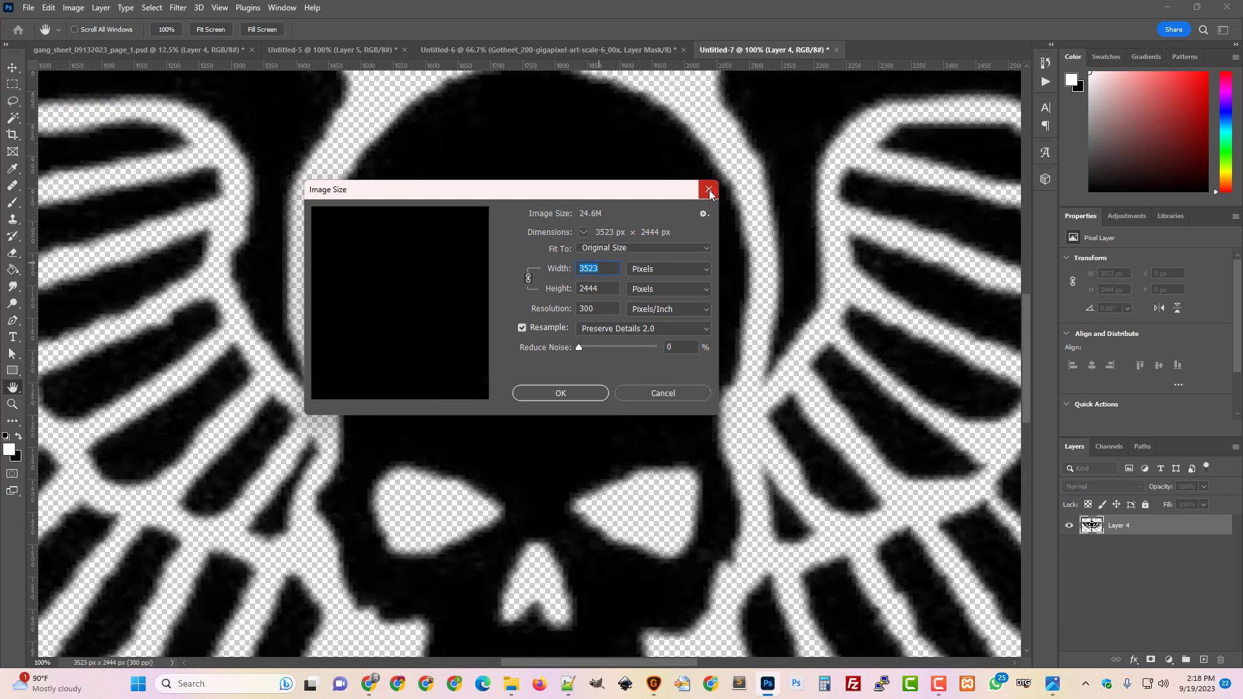
mouse_move(662, 404)
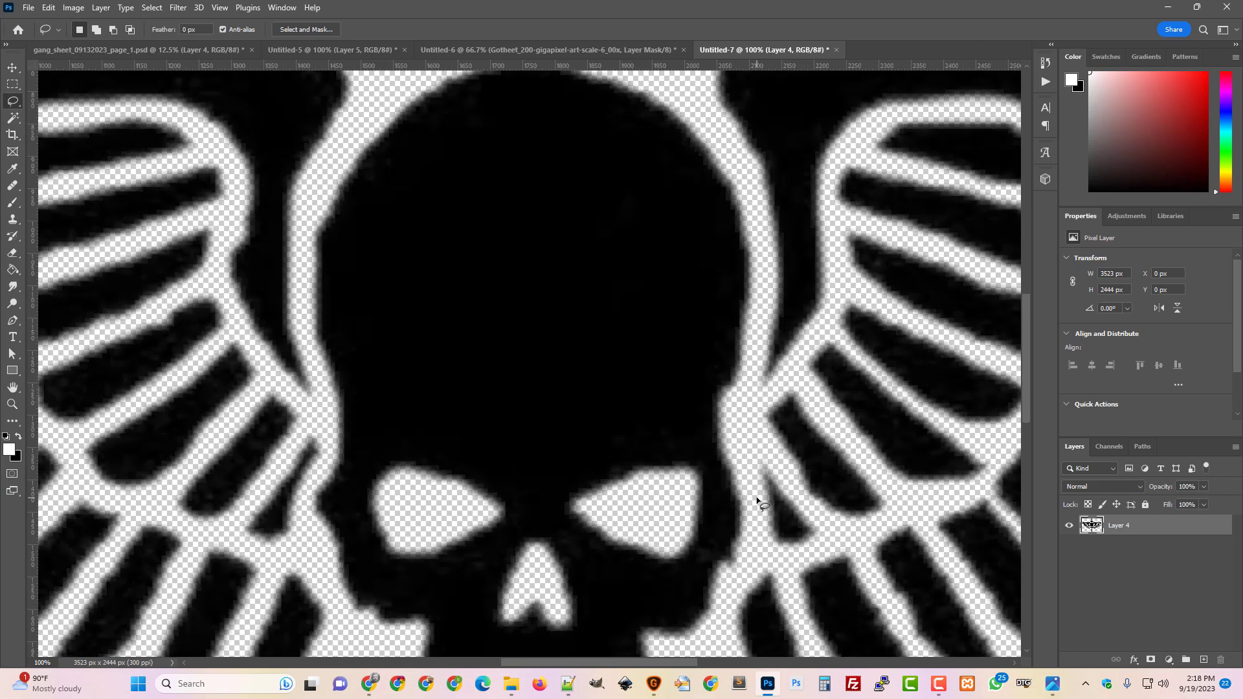
scroll("down", 3)
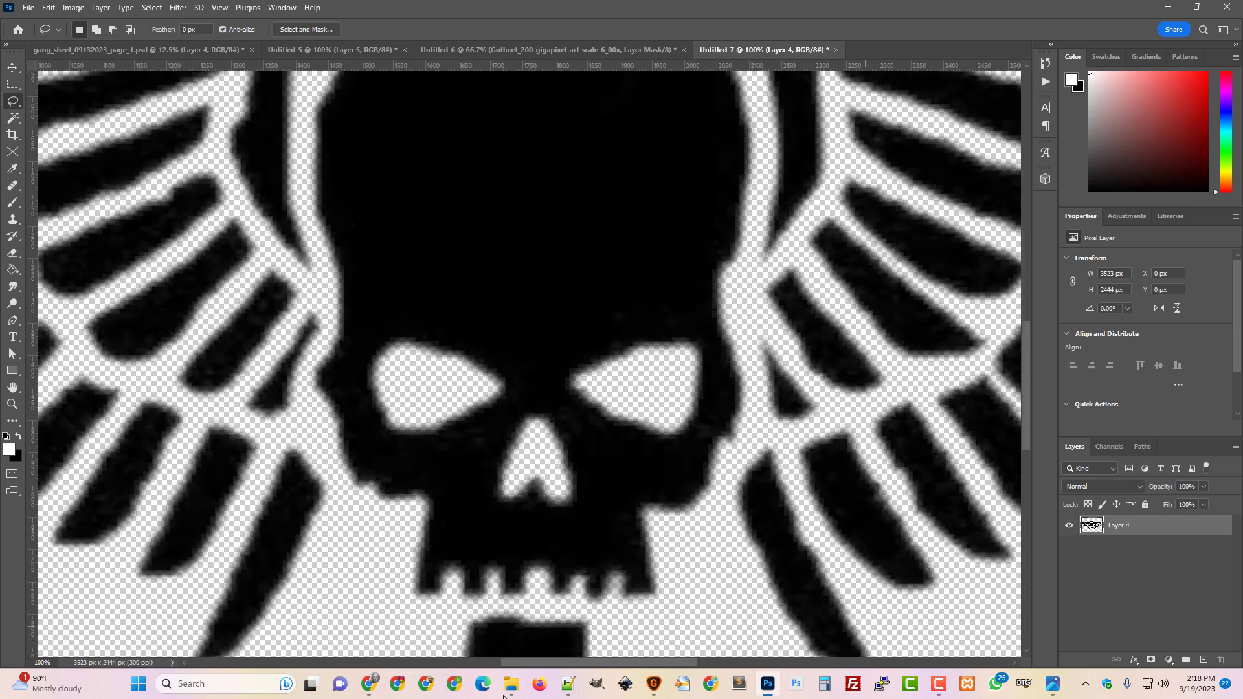
left_click(13, 268)
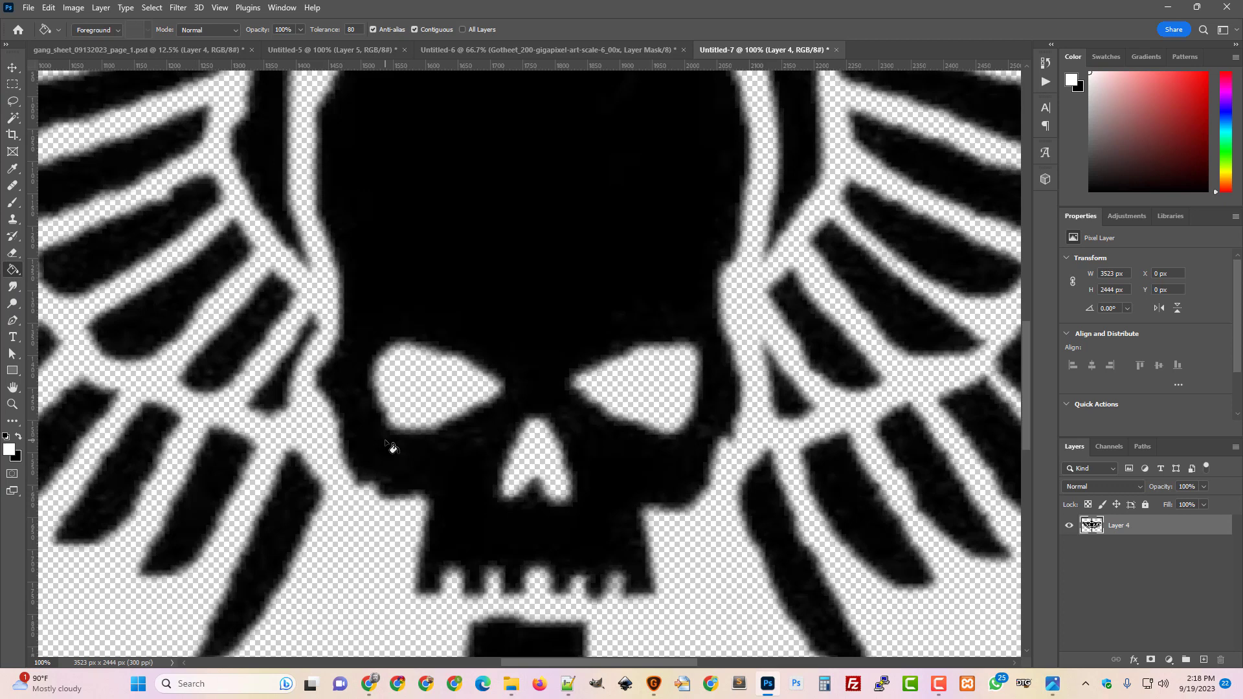
left_click(1186, 658)
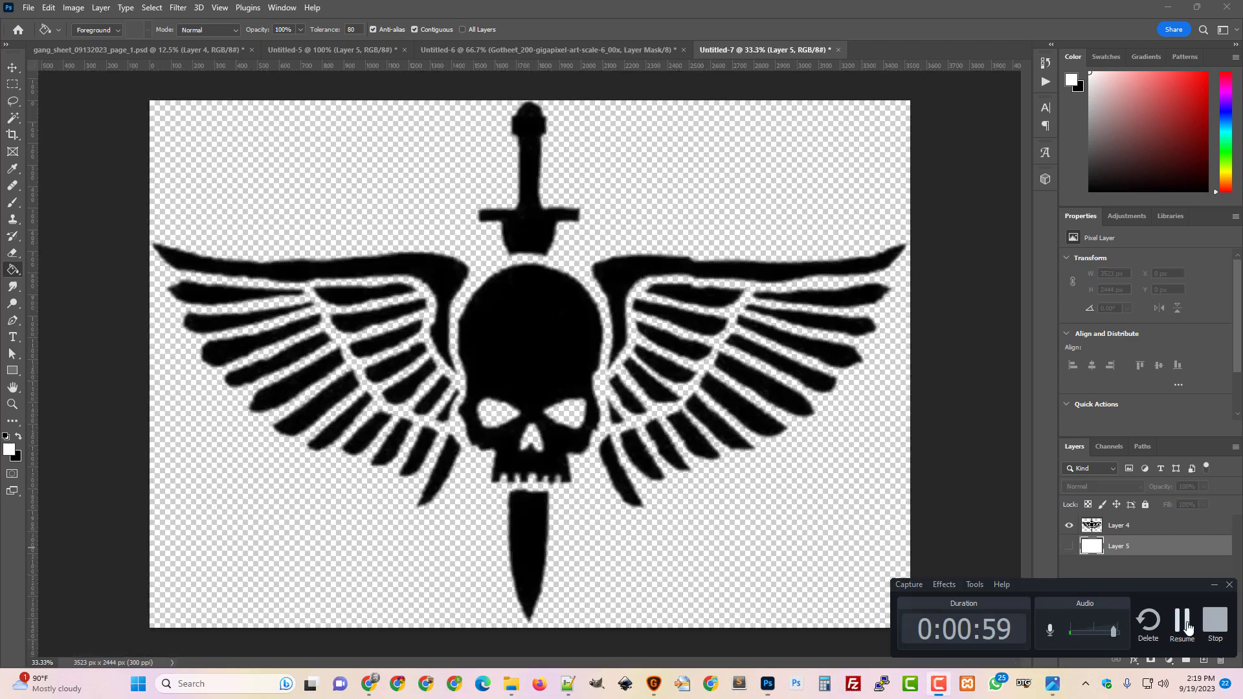
Step: Enlarge the canvas by a relative 100 px each way, then show white Layer 5
left_click(73, 7)
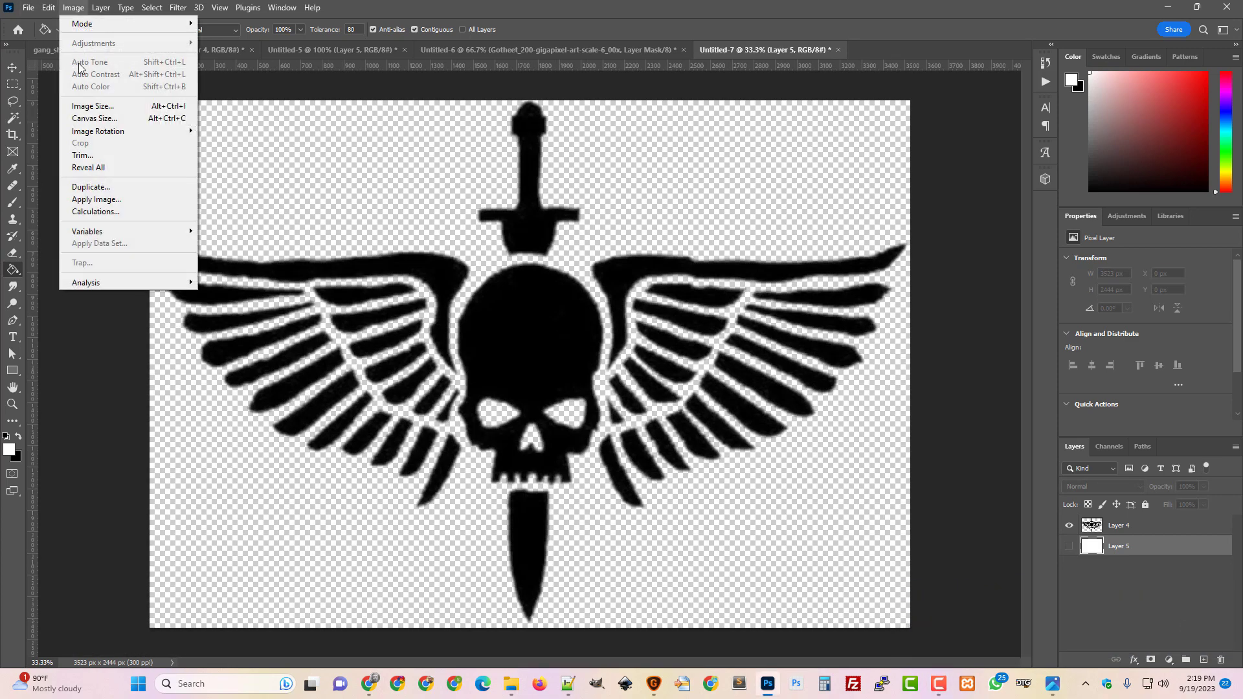
left_click(94, 118)
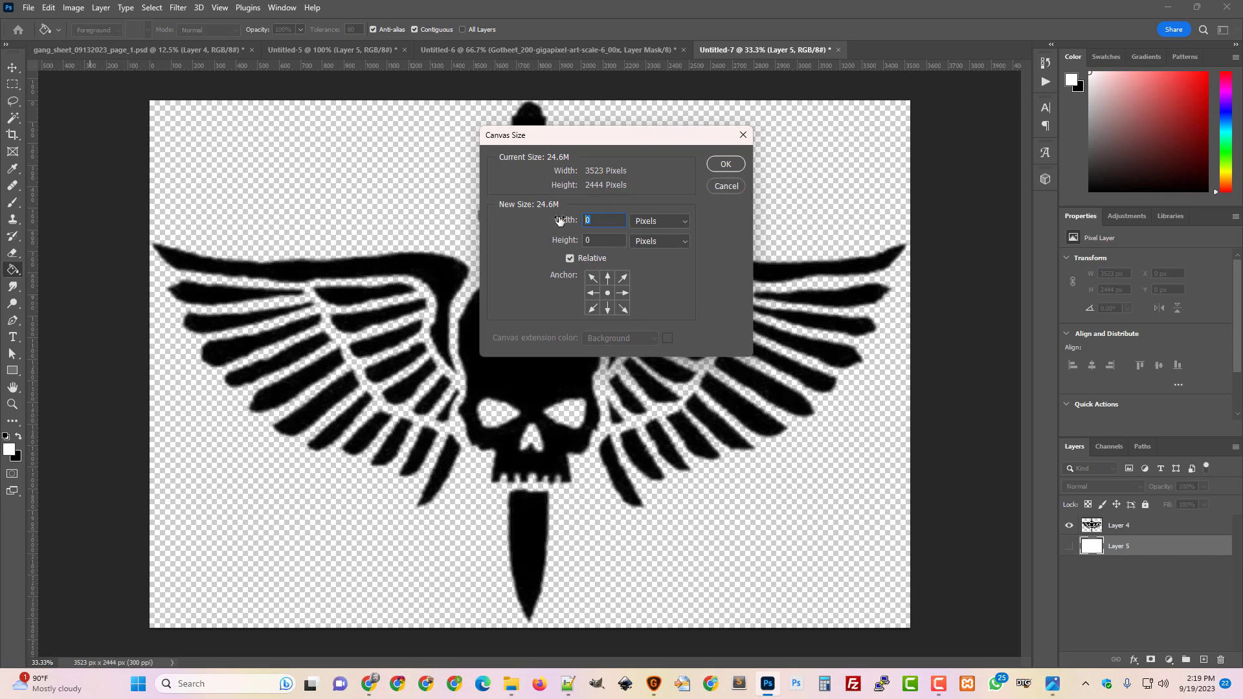
type("100")
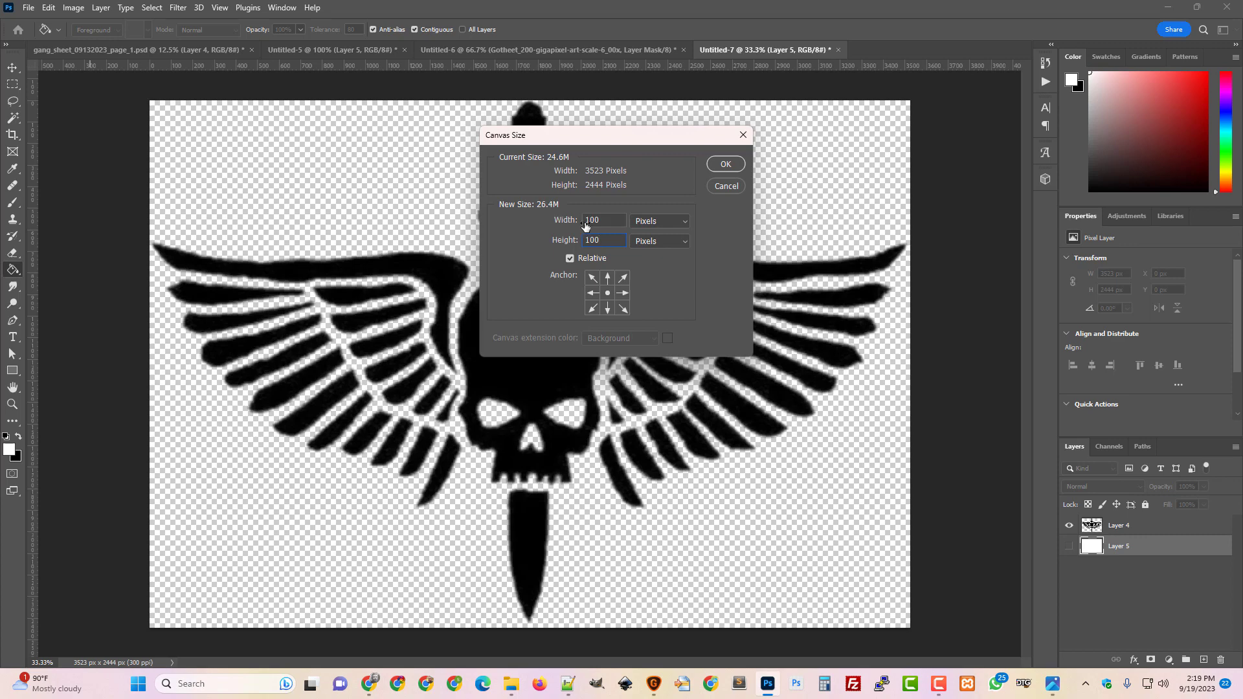
left_click(724, 164)
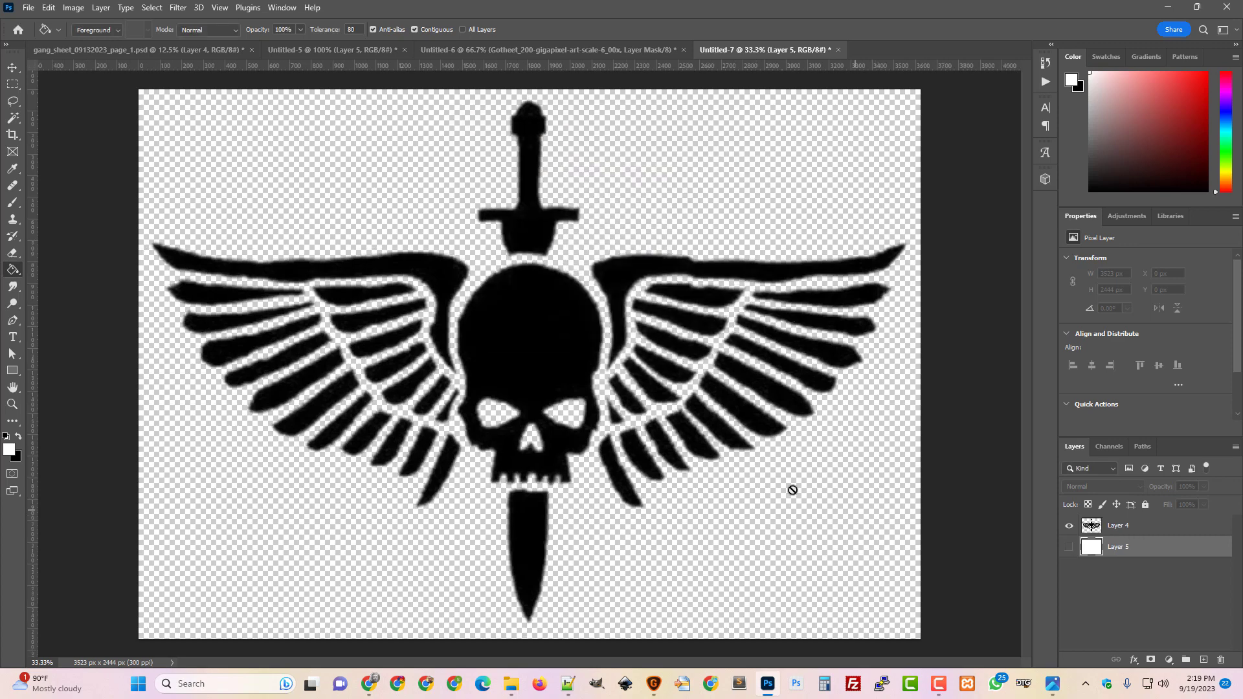
mouse_move(1215, 636)
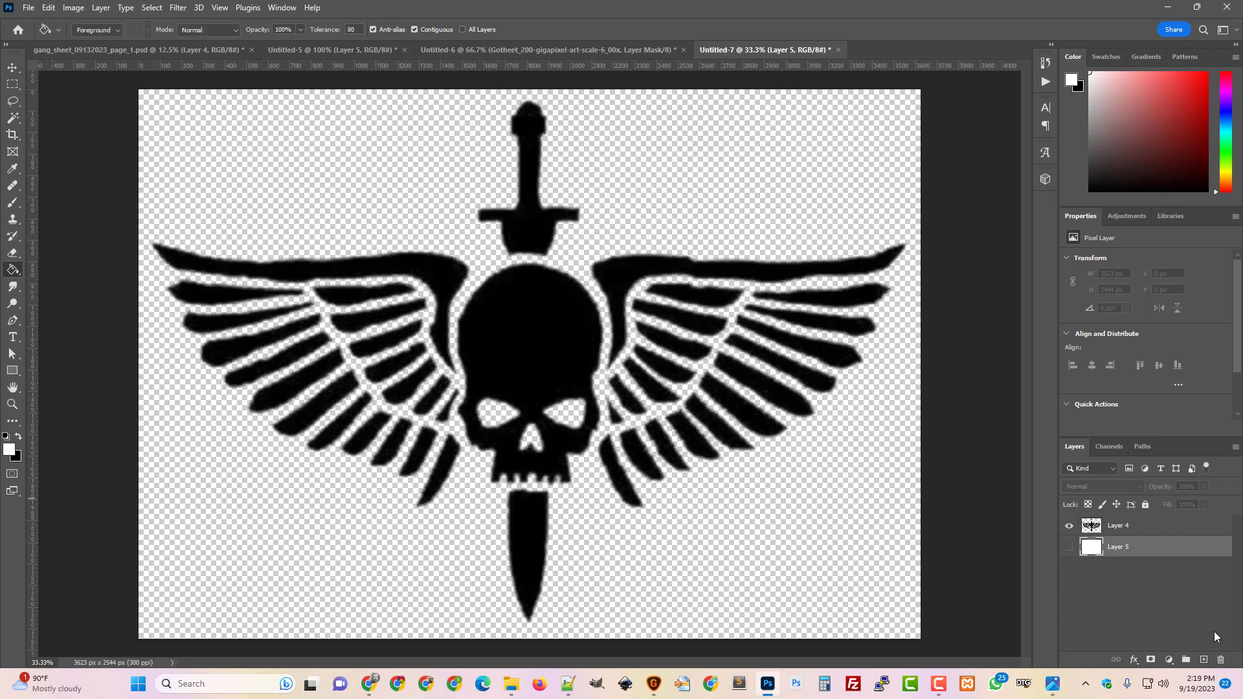
left_click(1069, 547)
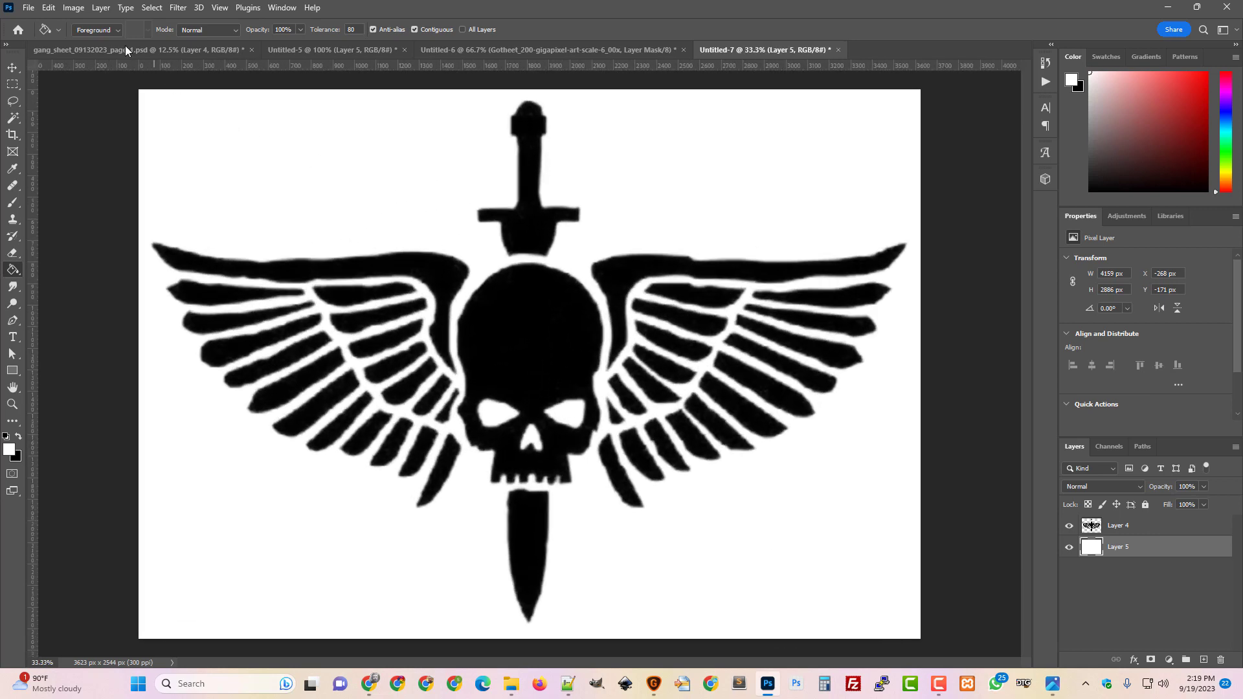
Step: Set the image width to 400 px so the height becomes 281 px
left_click(72, 7)
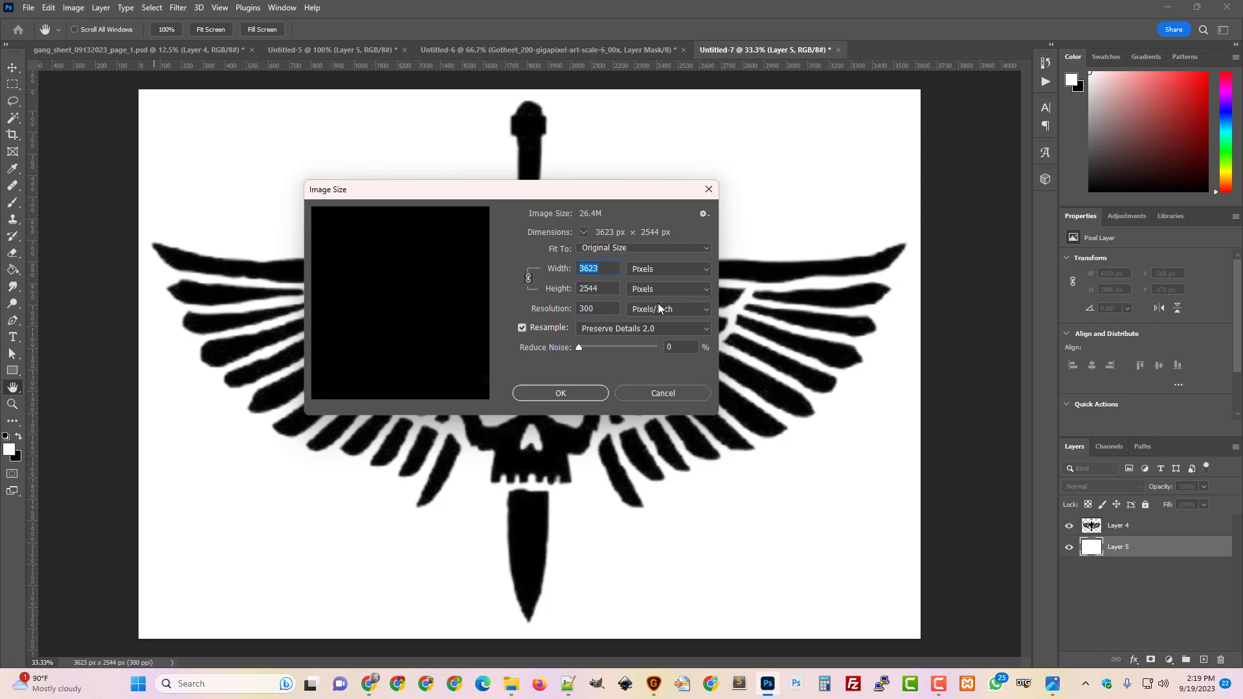
mouse_move(570, 314)
type("600")
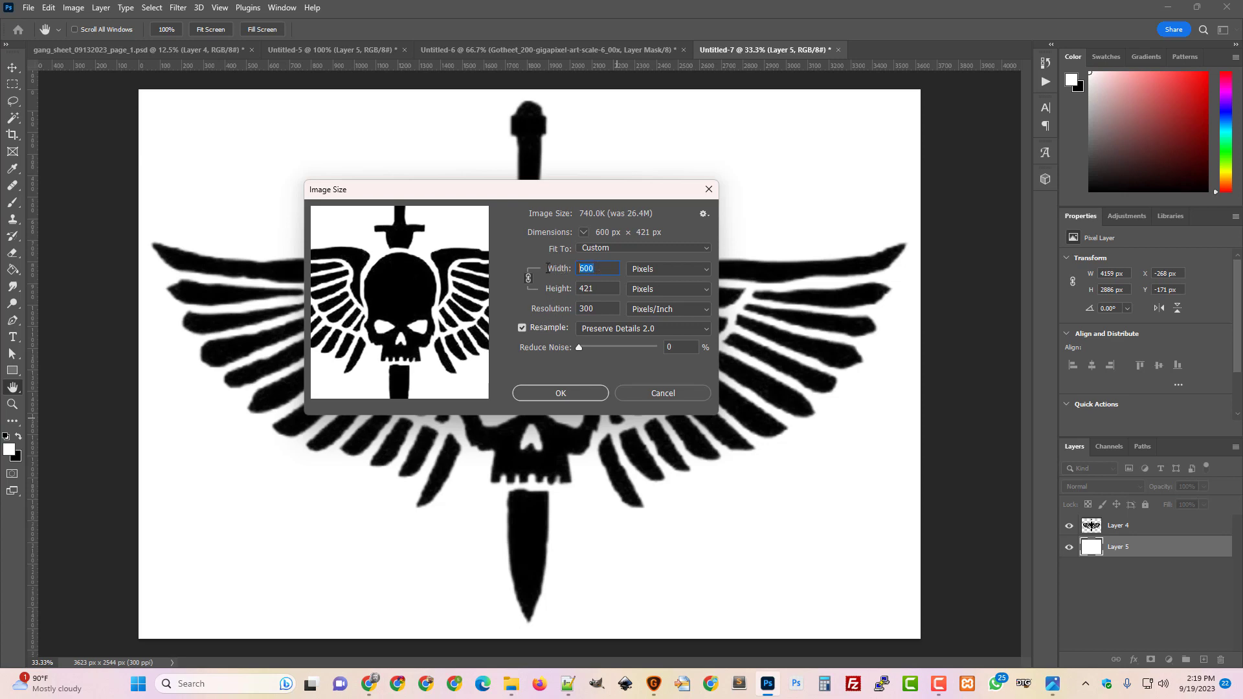
mouse_move(555, 268)
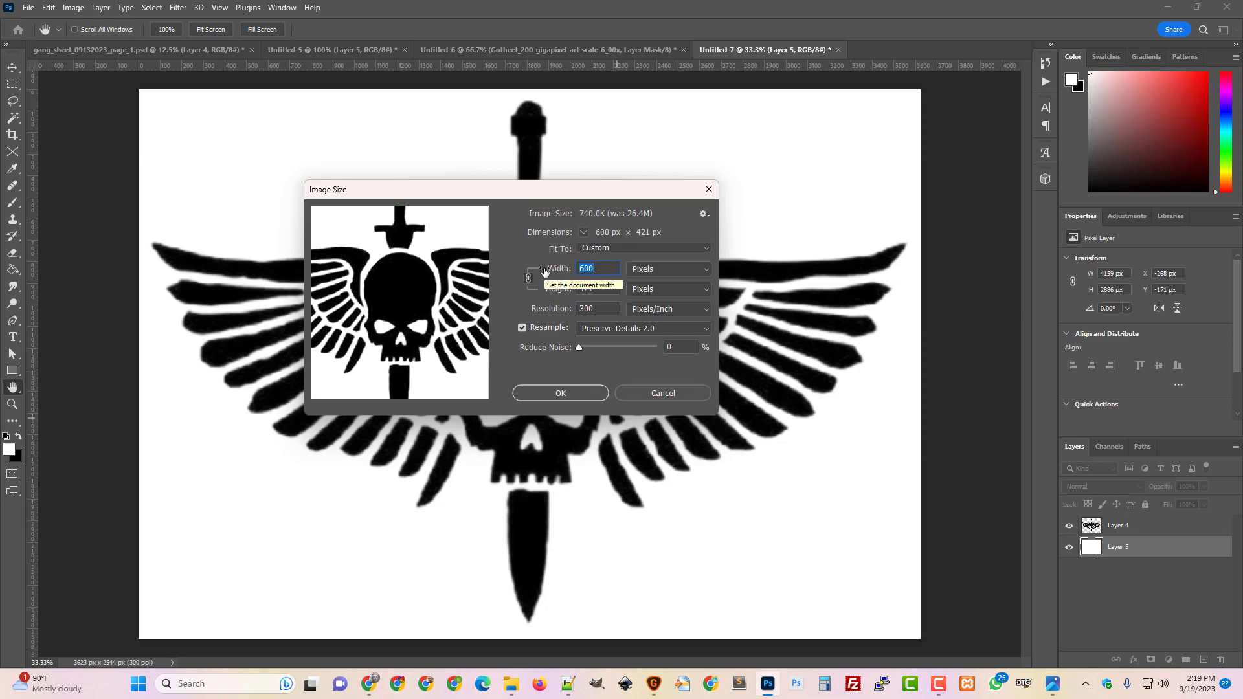
type("400")
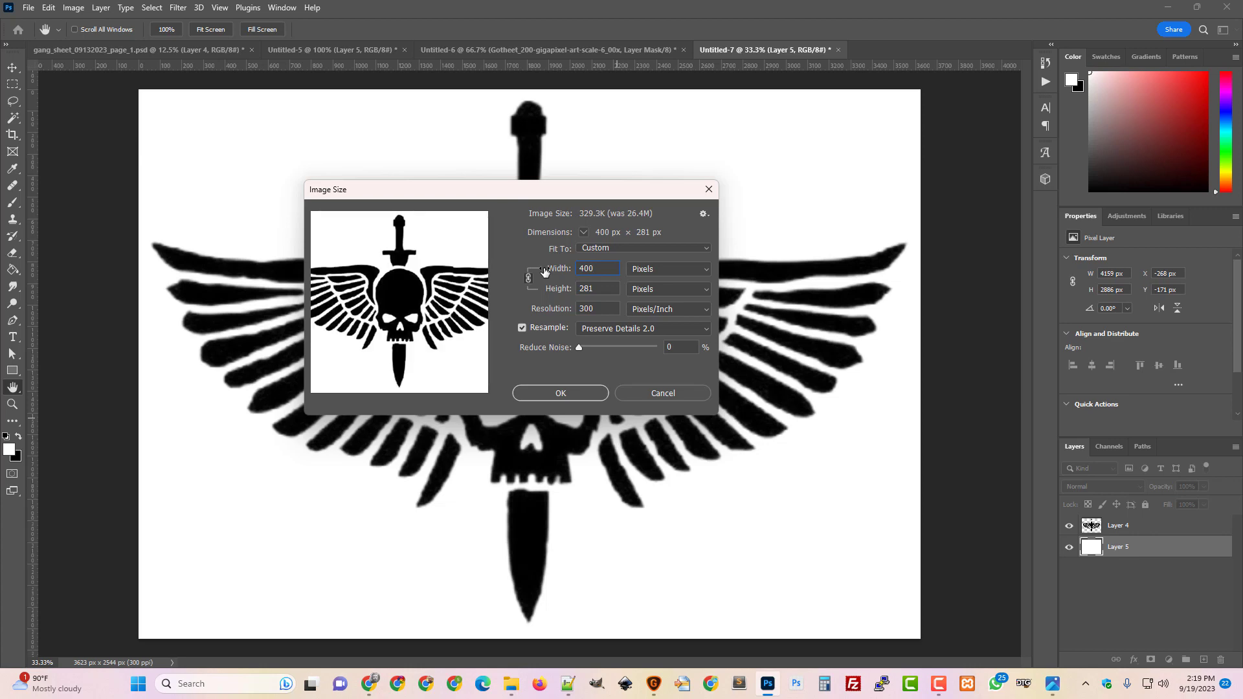
triple_click(585, 269)
type("300")
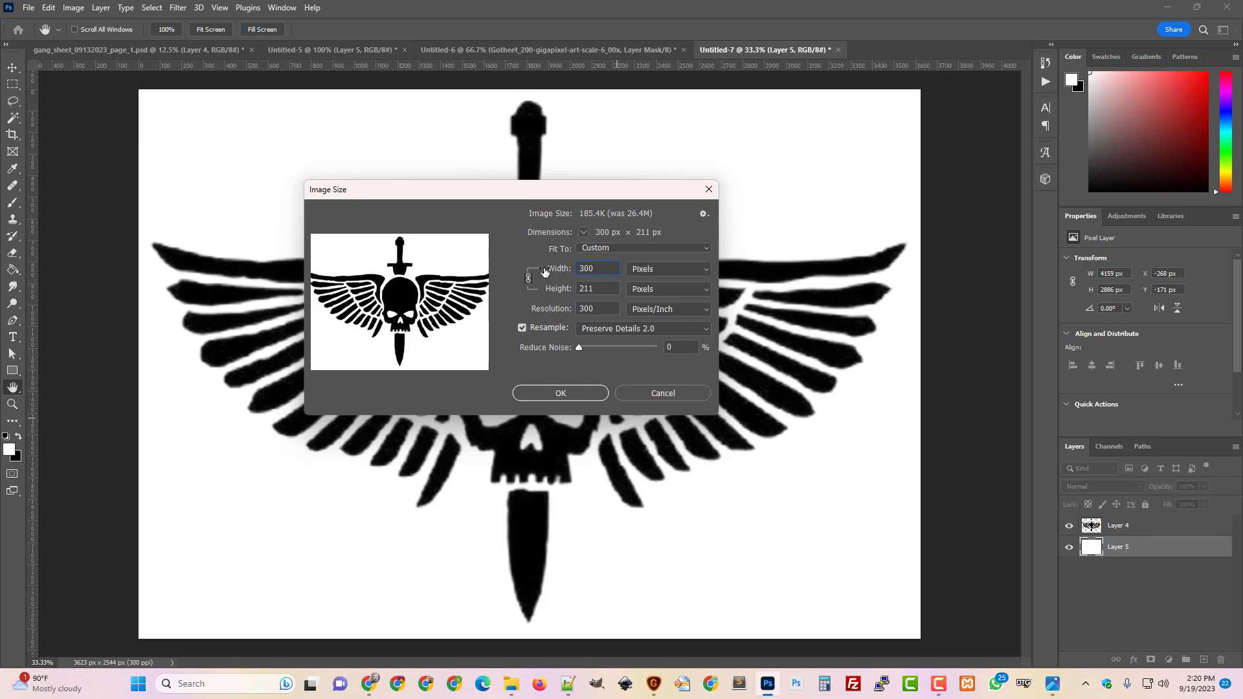
triple_click(596, 268)
type("400")
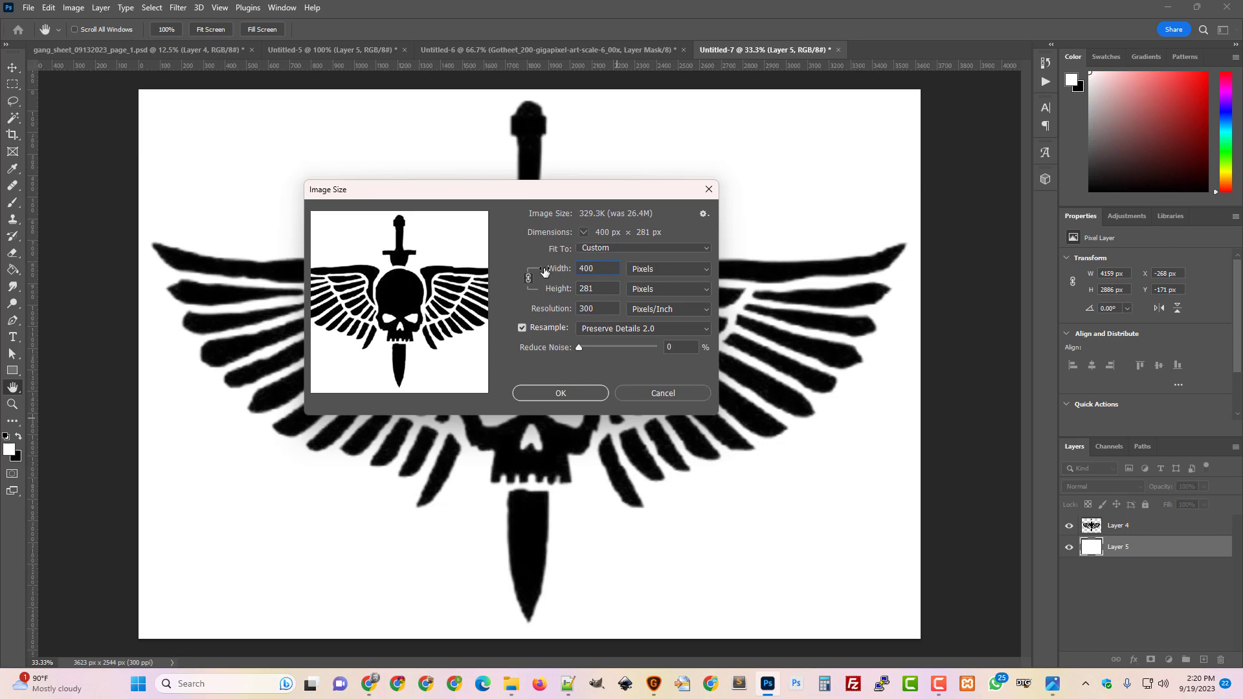
left_click(561, 393)
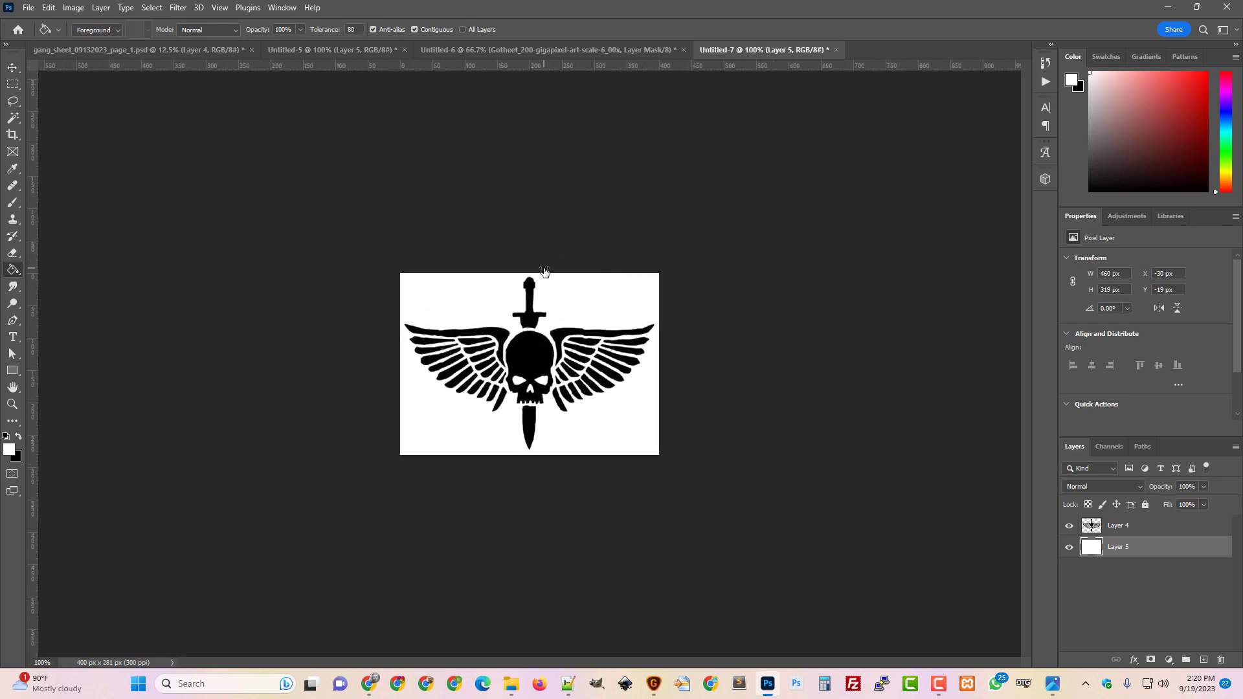
mouse_move(624, 442)
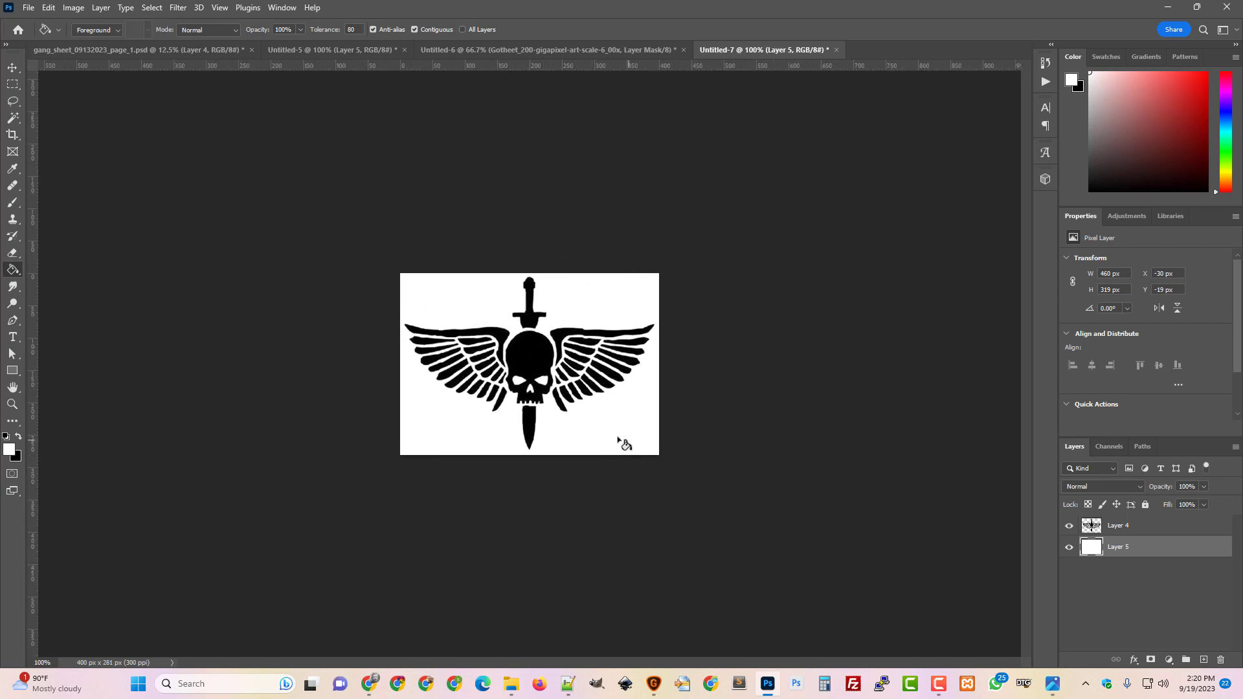
Step: Export the resized logo as Skull_Wings_Sword_400.png, keeping the PNG type
left_click(28, 7)
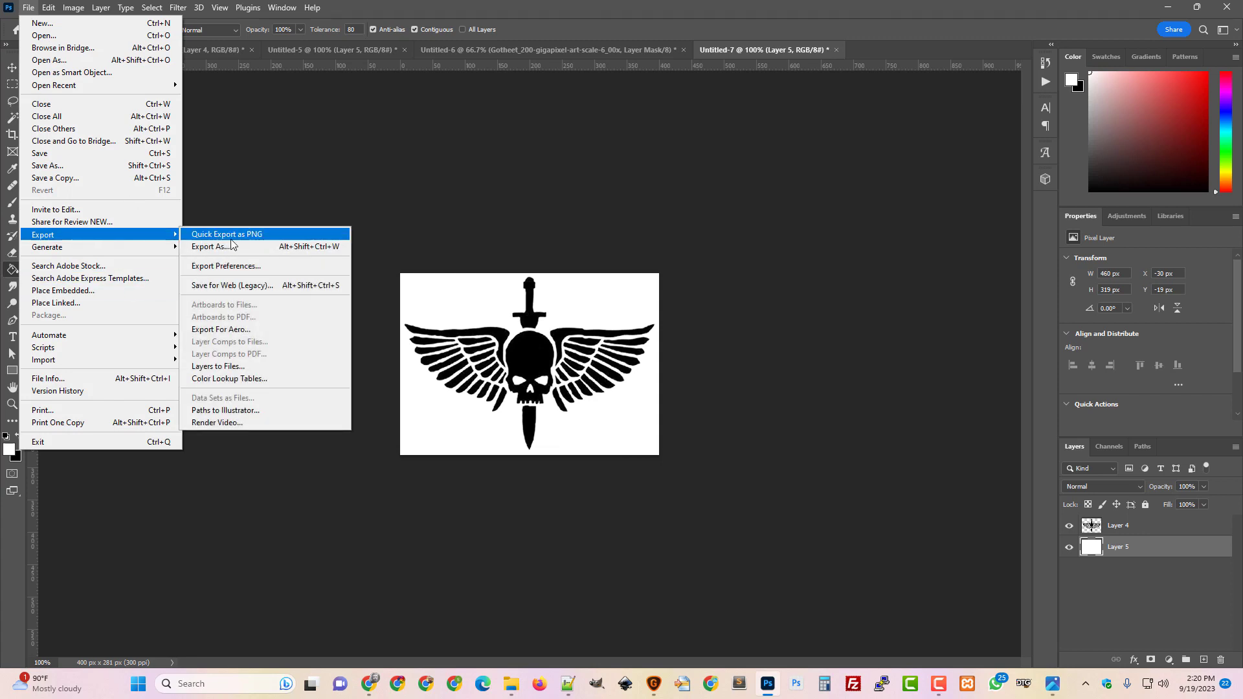
left_click(226, 233)
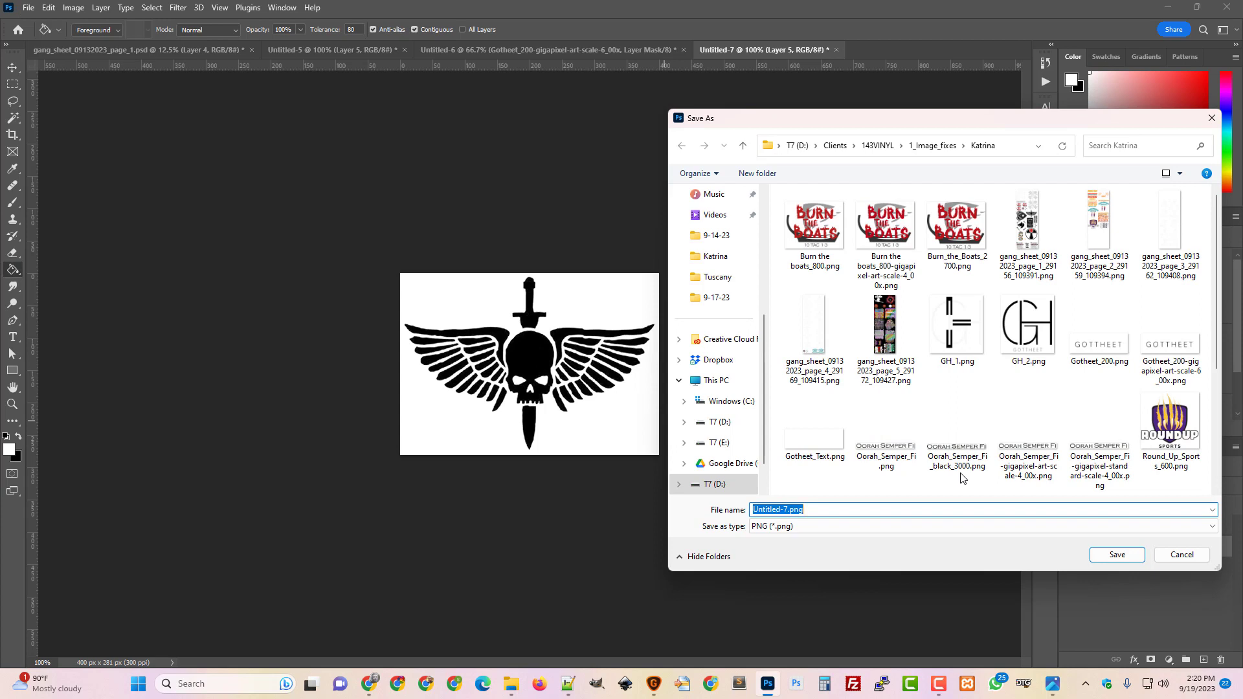
left_click(784, 510)
type("Skull_Wings")
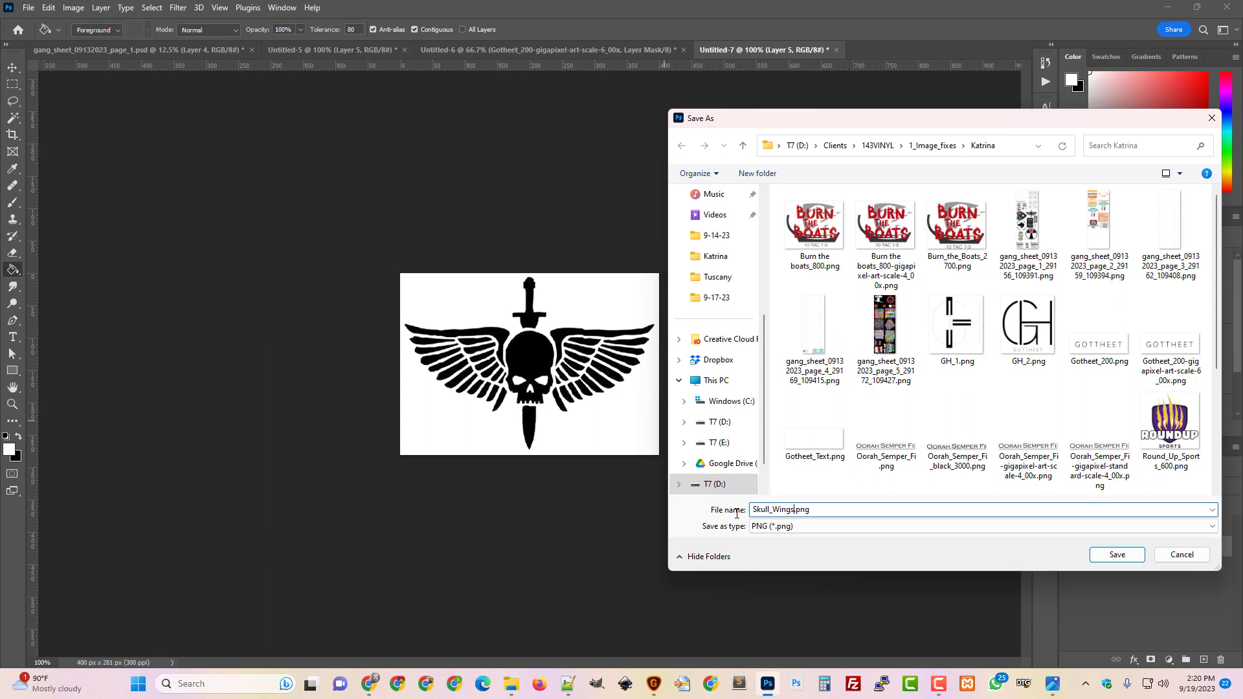
type("_Sword")
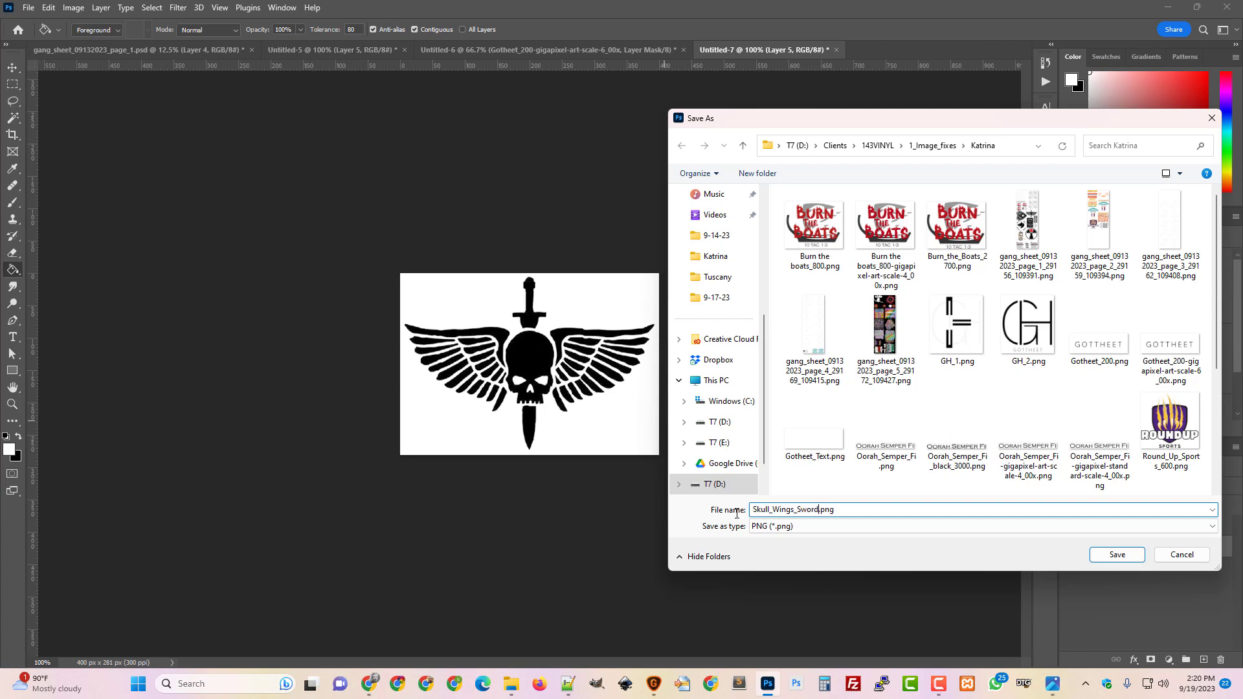
type("_400")
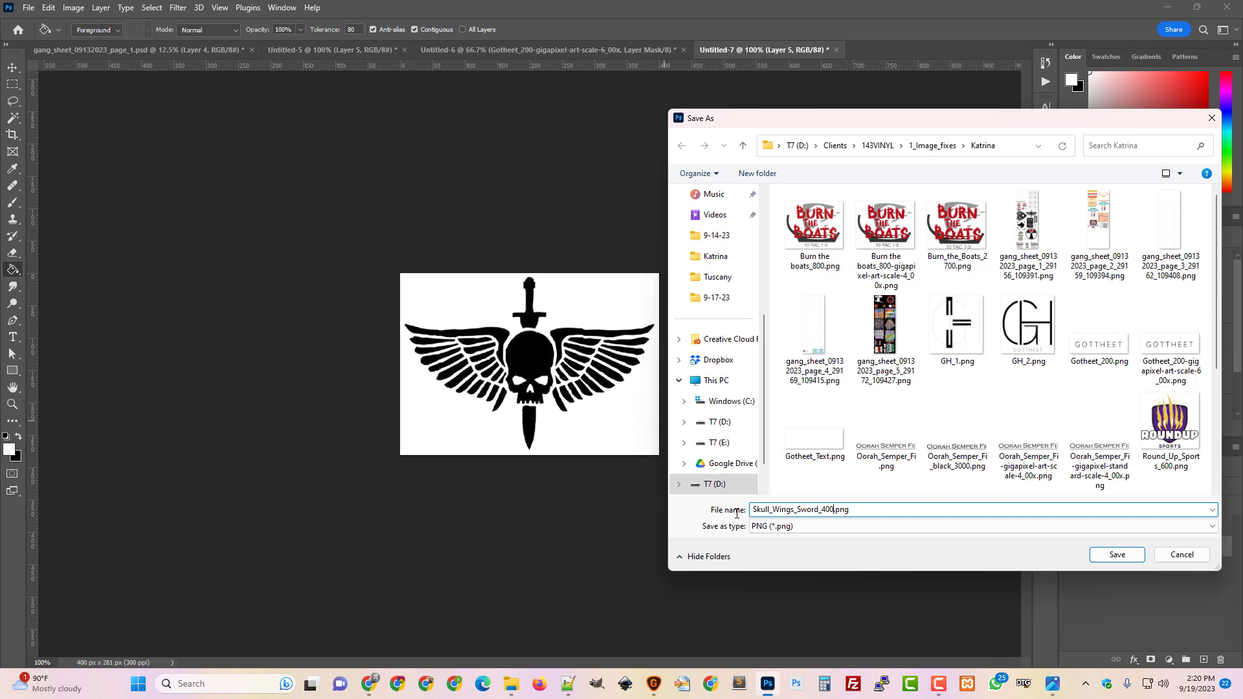
left_click(1115, 554)
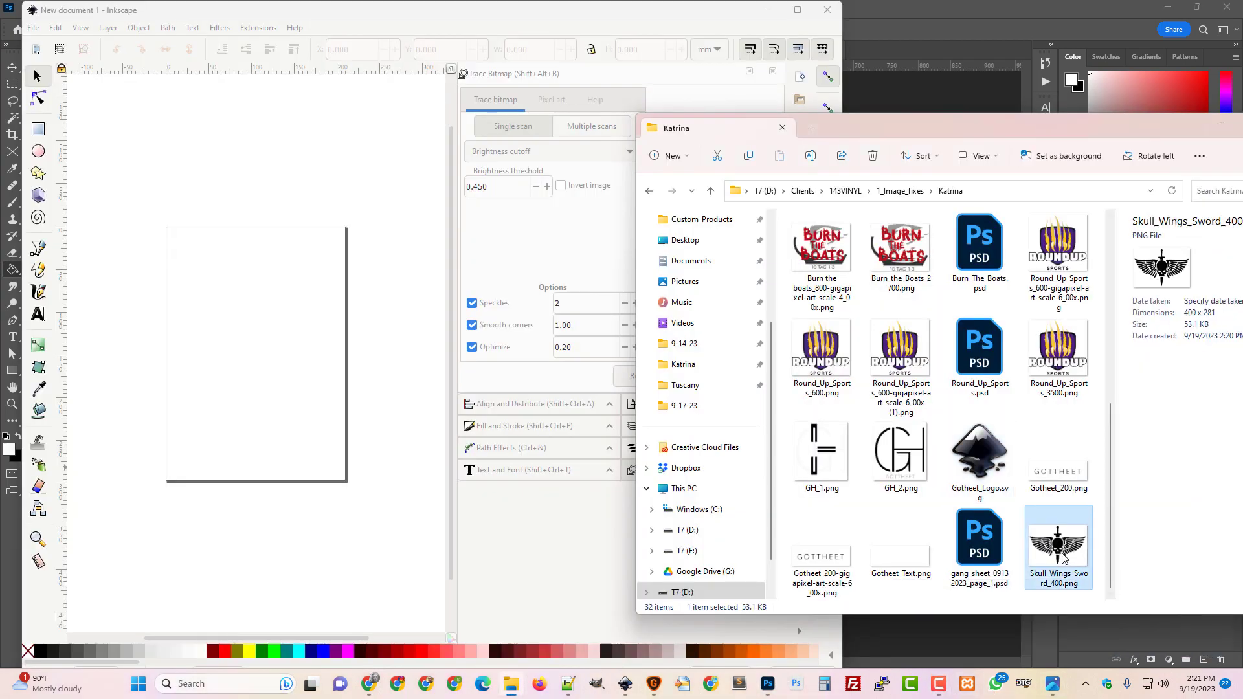
Step: Embed Skull_Wings_Sword_400.png in Inkscape and trace it with Trace Bitmap
double_click(1058, 545)
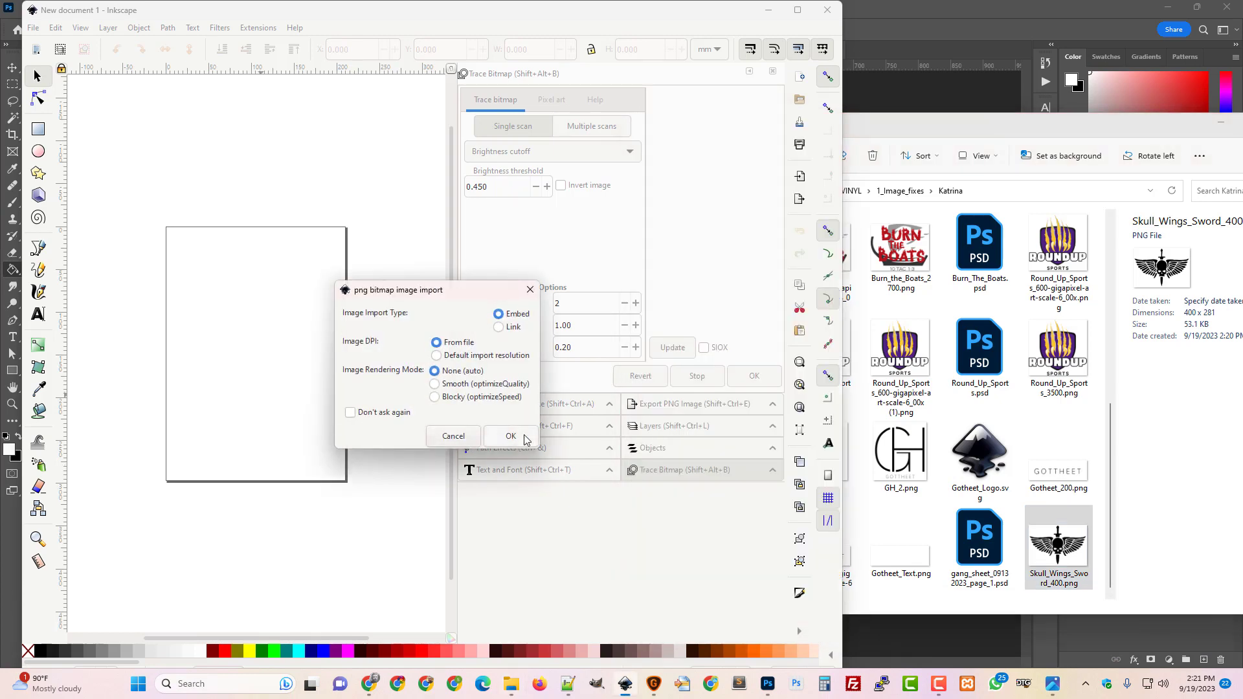
left_click(510, 436)
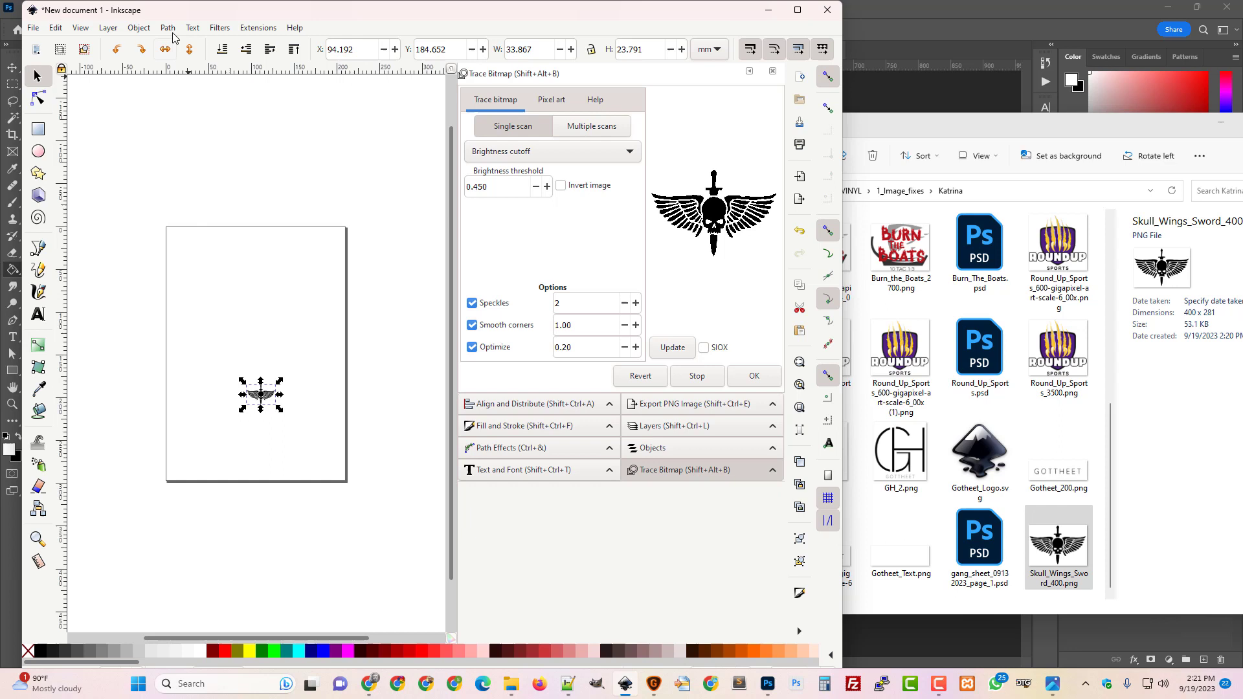
left_click(167, 27)
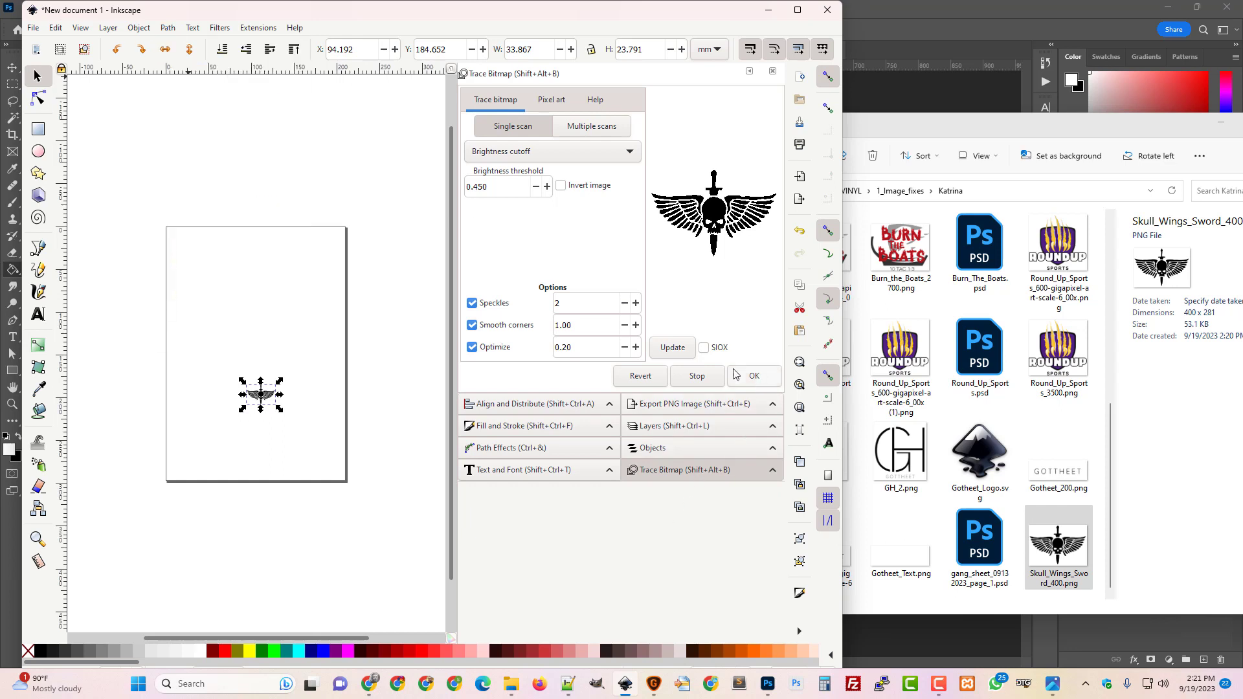
mouse_move(575, 289)
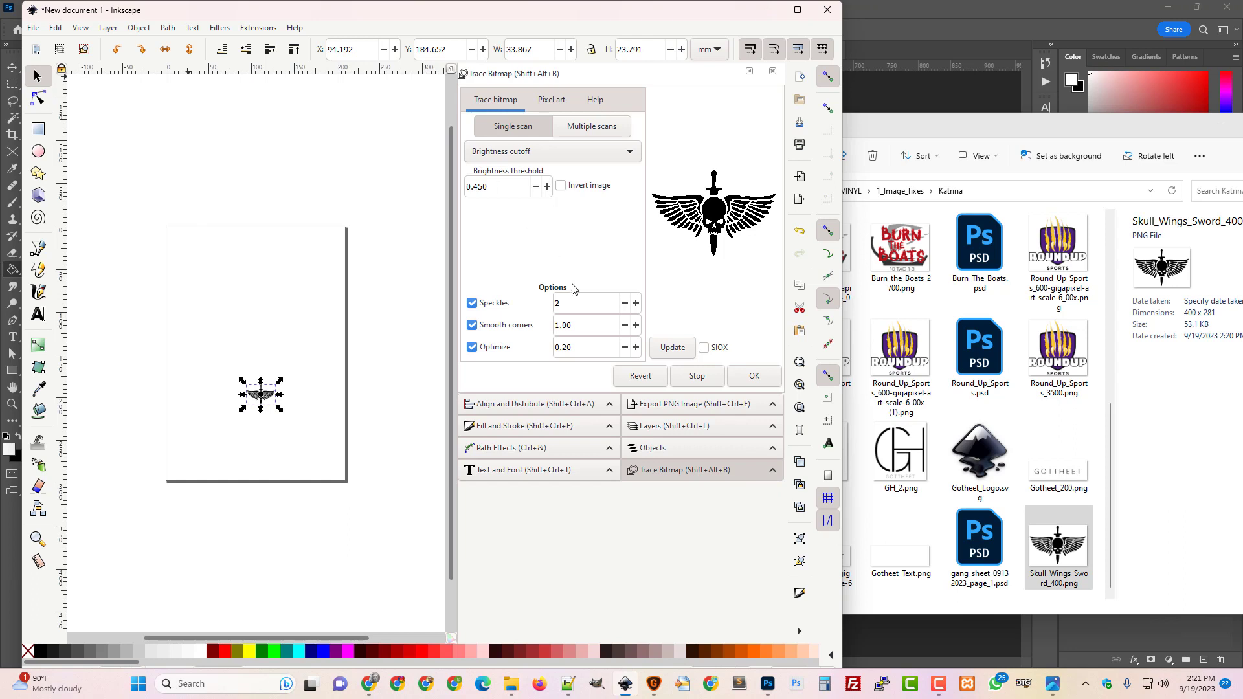
mouse_move(564, 347)
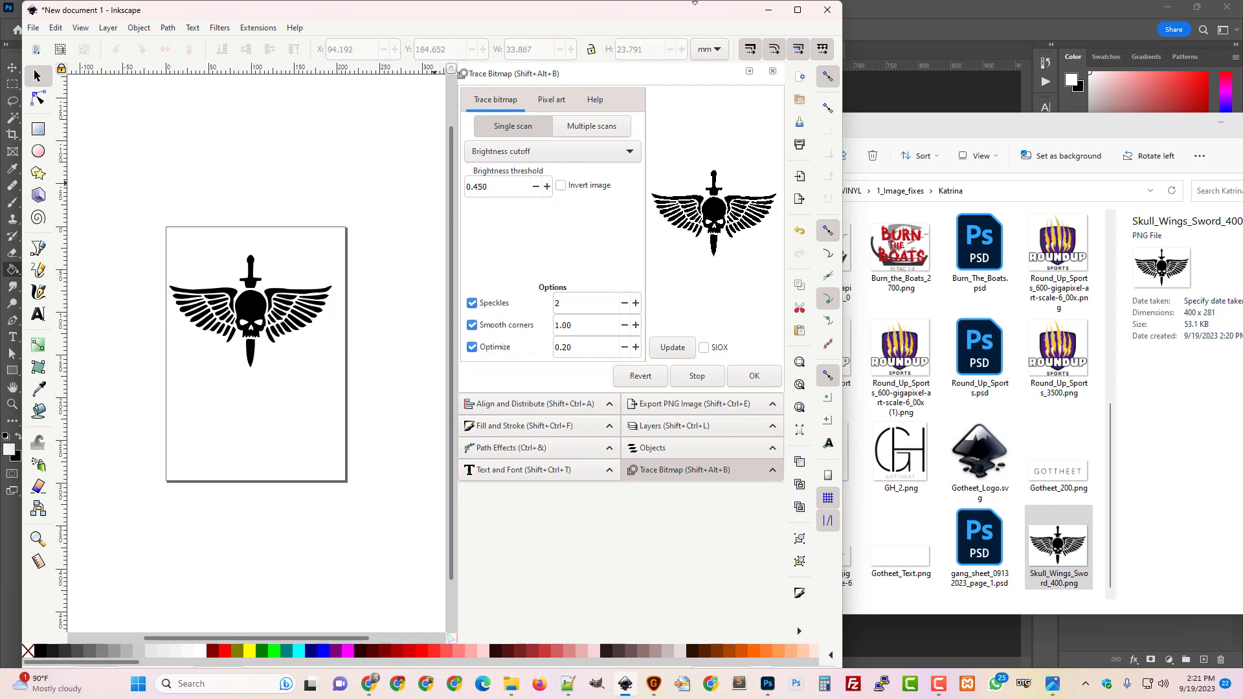
Step: Maximize Inkscape and resize the page to the drawing, about 717 × 495 px
left_click(795, 10)
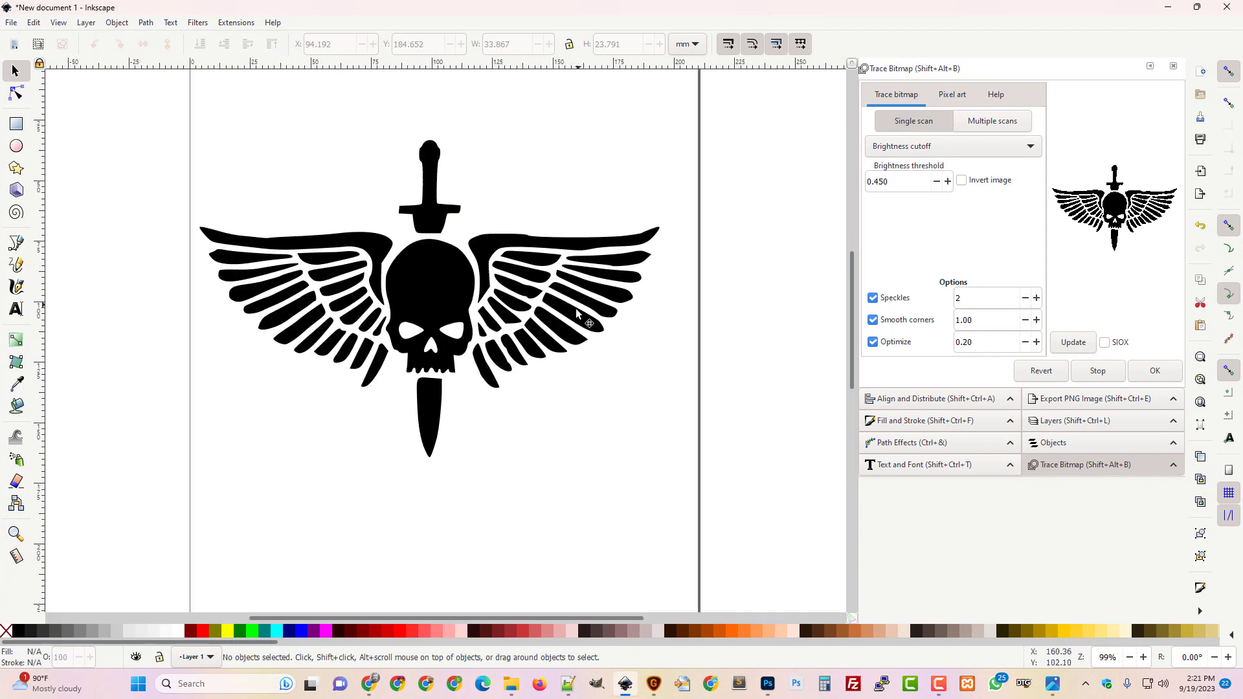
left_click(11, 22)
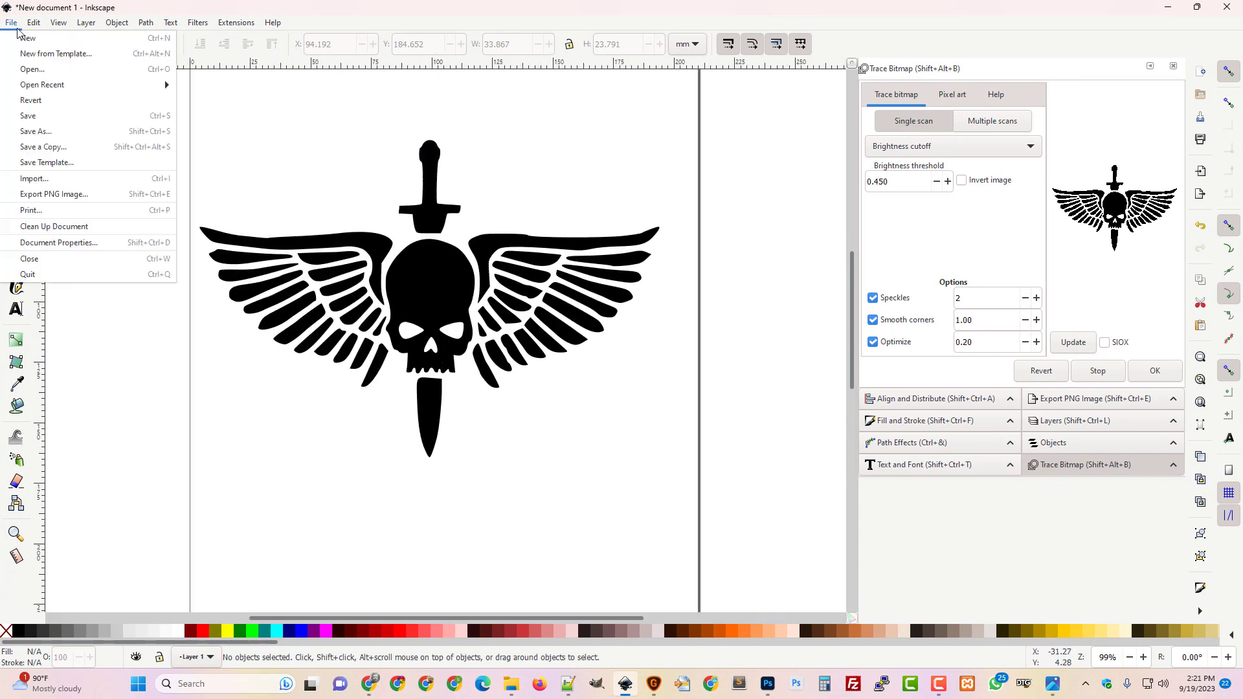
left_click(57, 243)
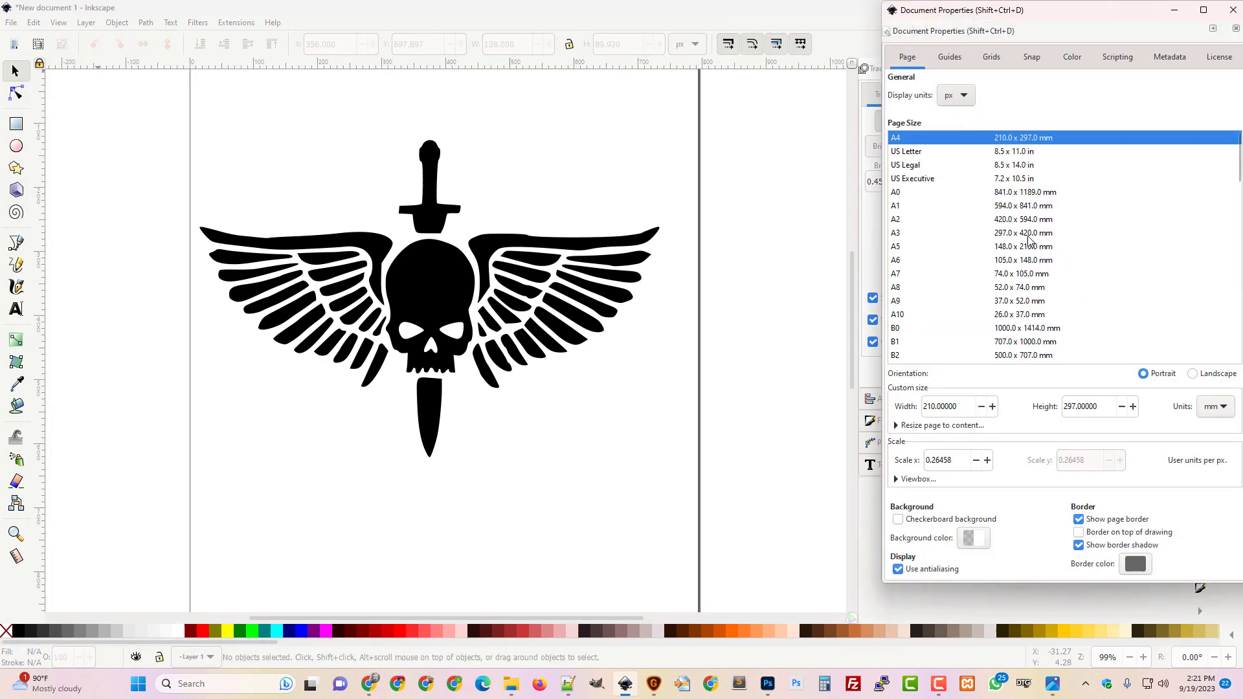
left_click(1213, 406)
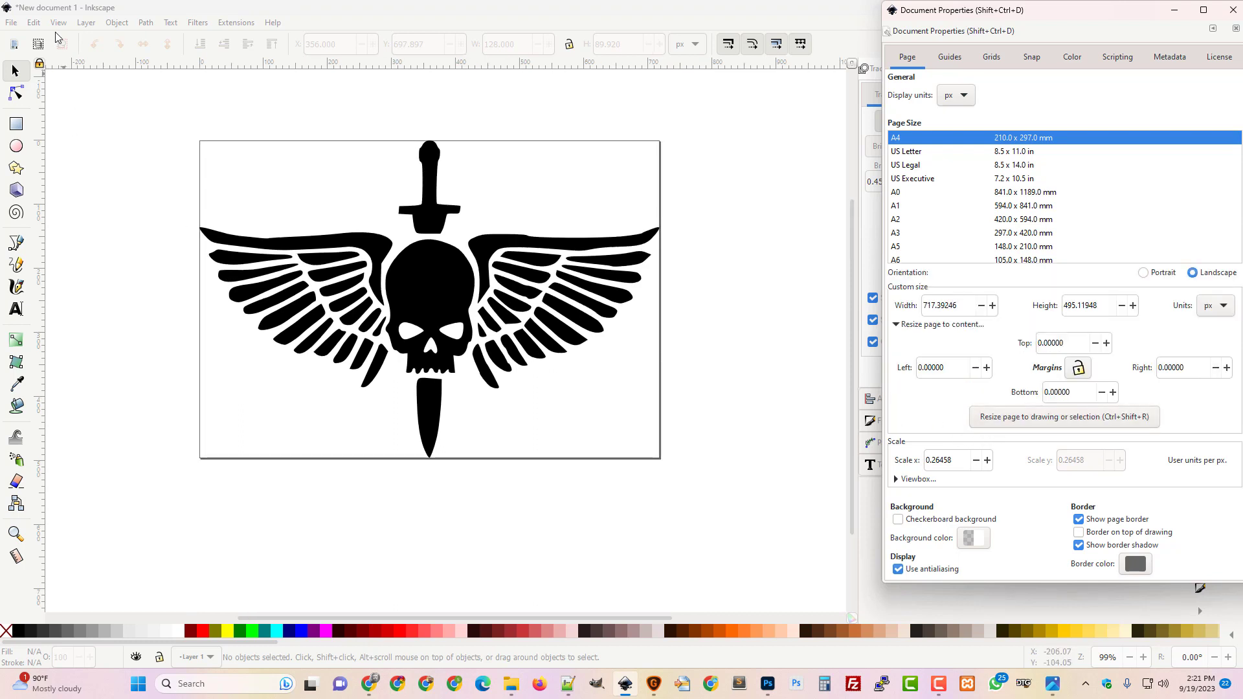
left_click(11, 22)
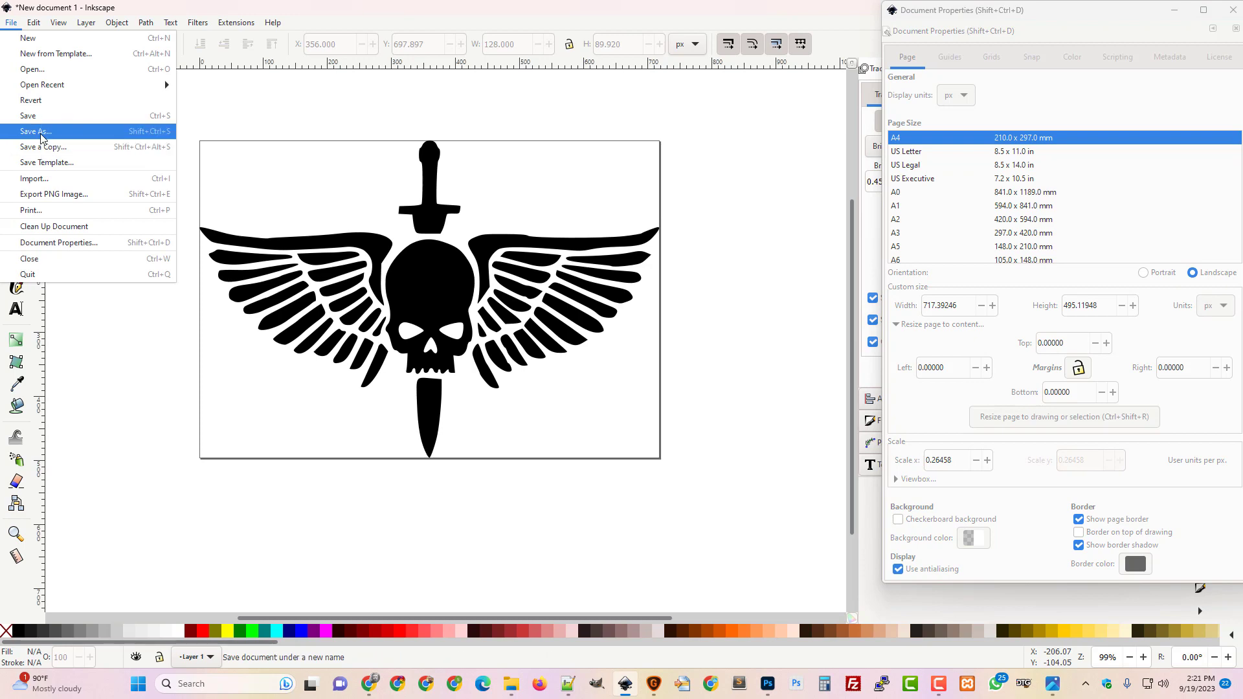
Step: Save the drawing as Skull_Wings_Sword.svg in Inkscape SVG format
left_click(35, 132)
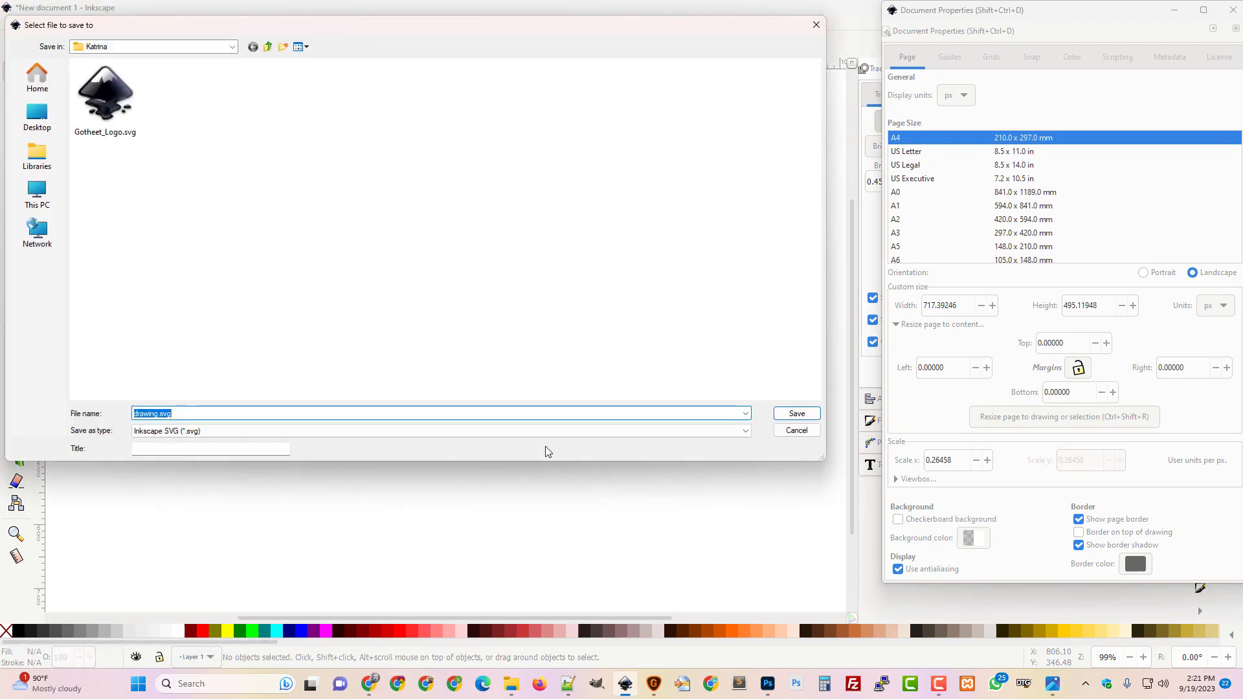
left_click(435, 413)
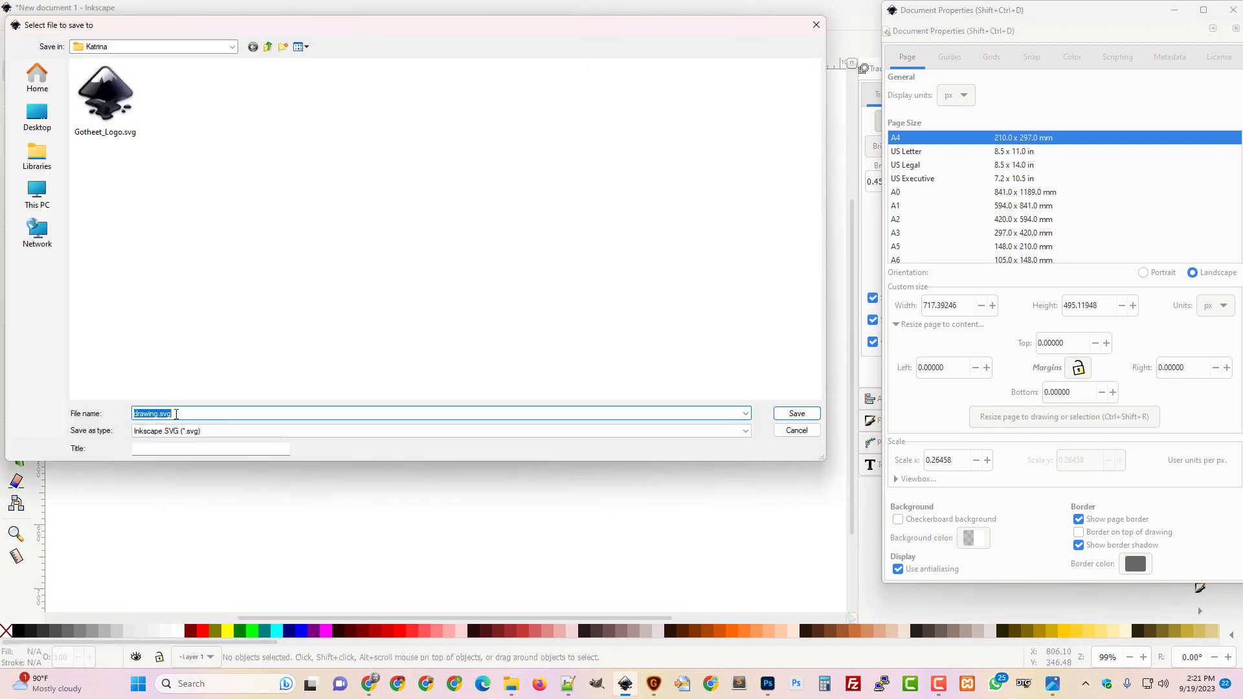
type("Skull_Wings_Sword")
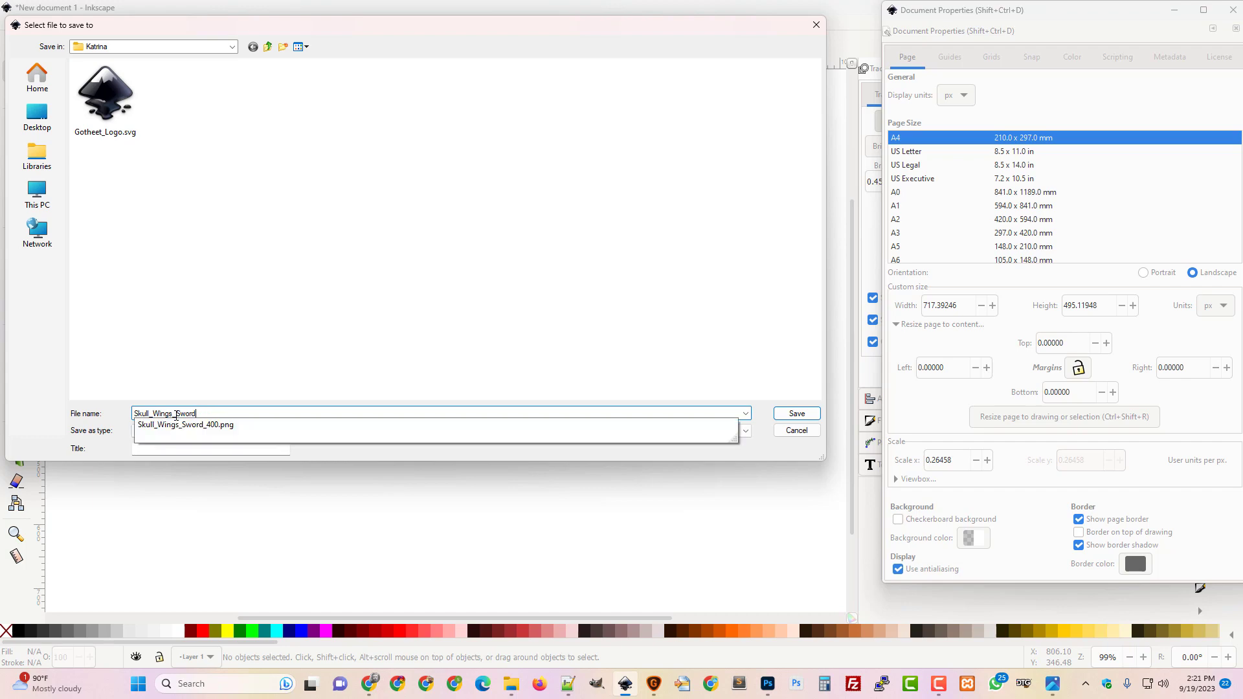
left_click(795, 413)
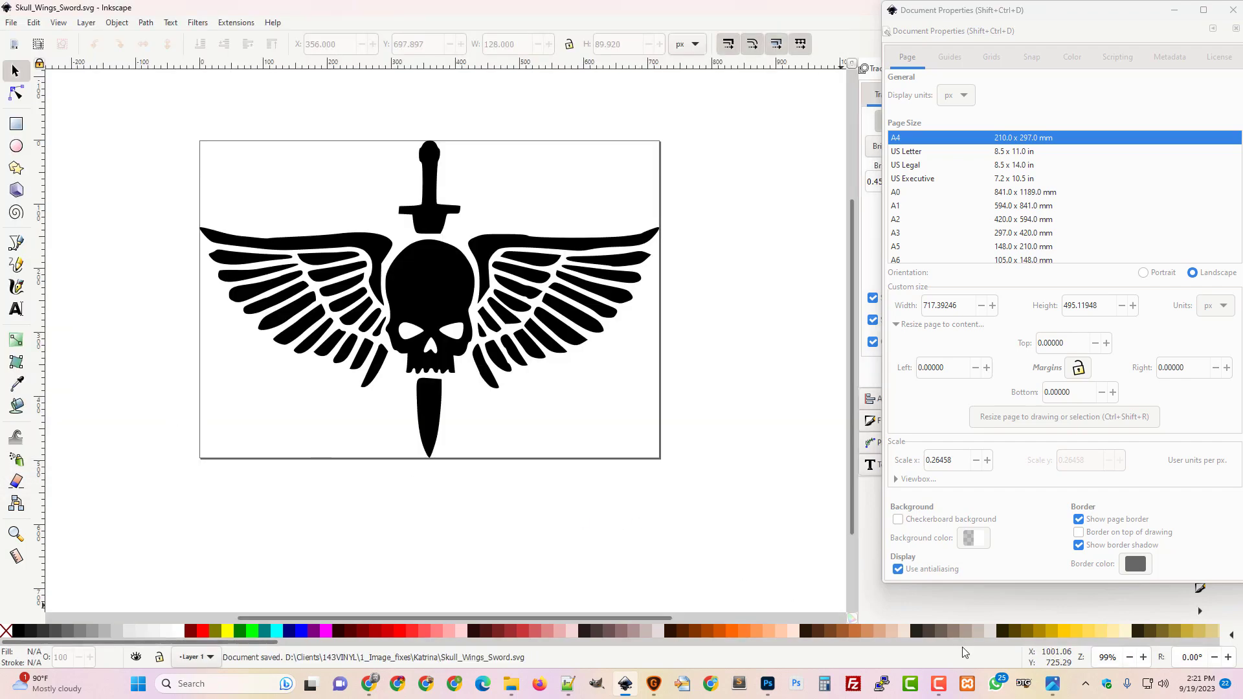
left_click(603, 428)
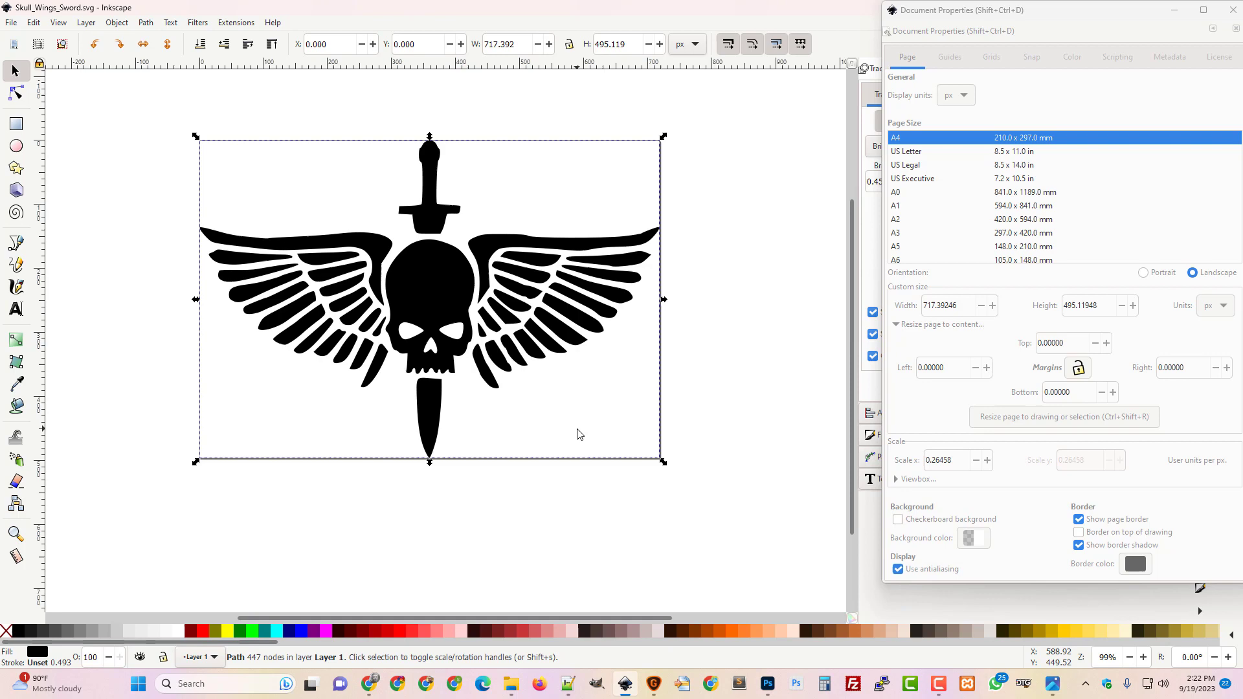
scroll("up", 3)
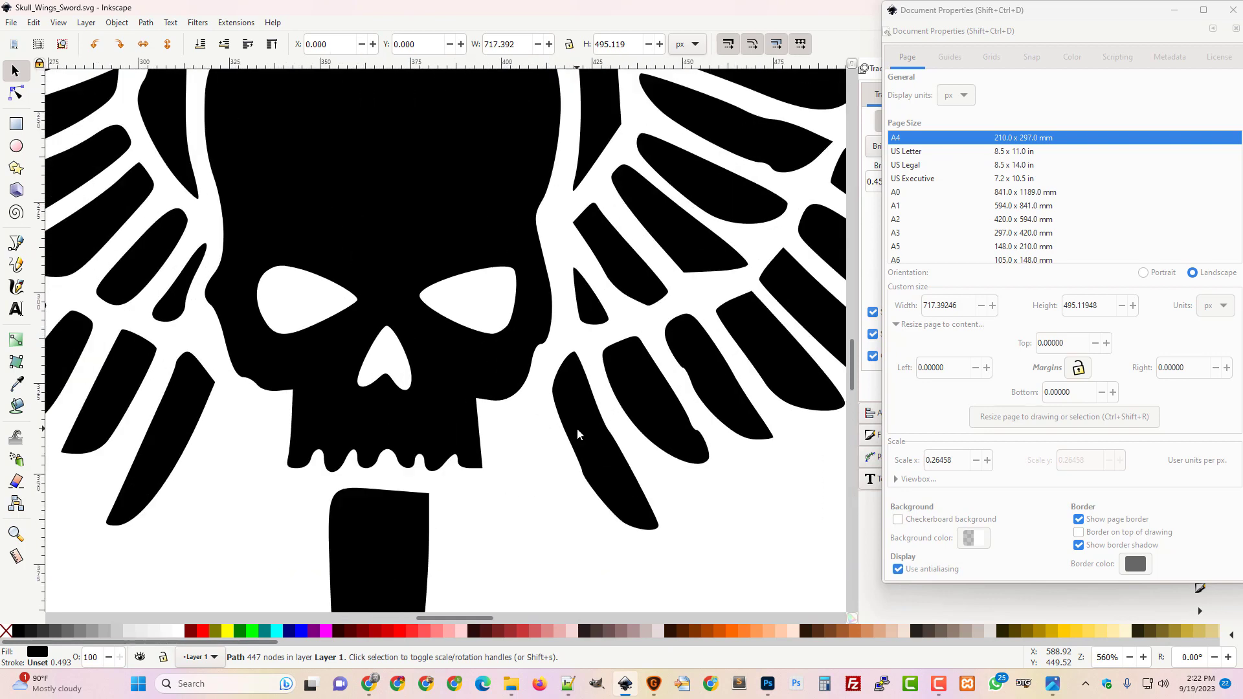